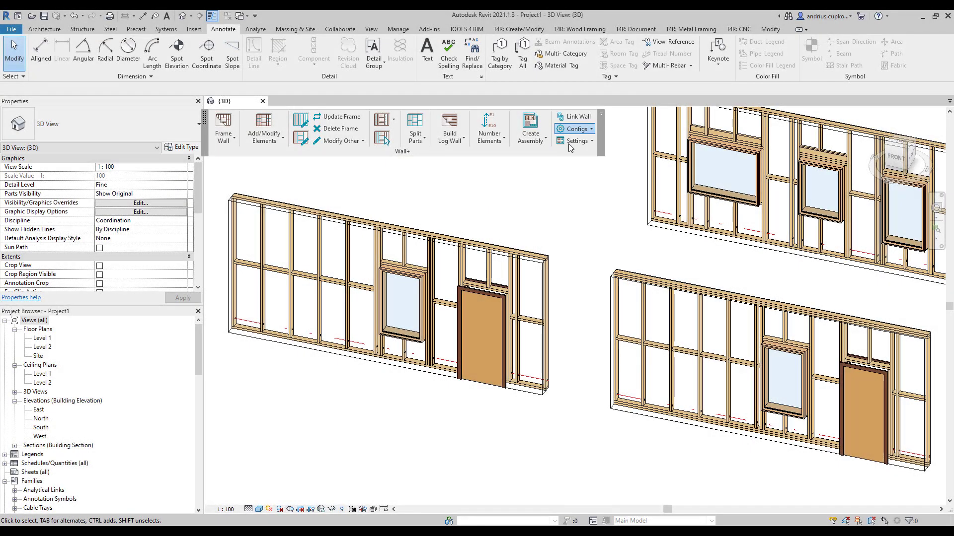
# Step: Bring up the Wall+ Add/Modify Elements command panel from the ribbon dropdown
pyautogui.click(576, 140)
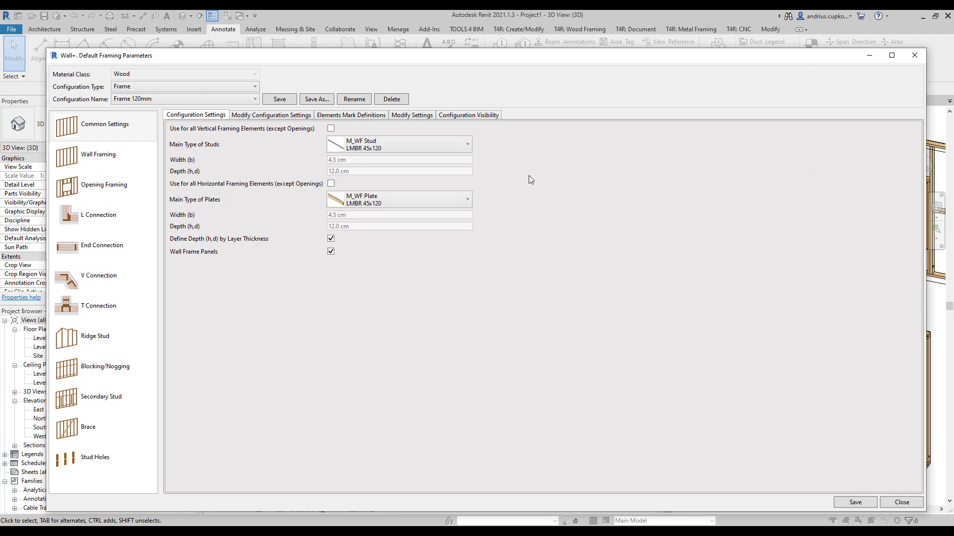
pyautogui.moveTo(504, 187)
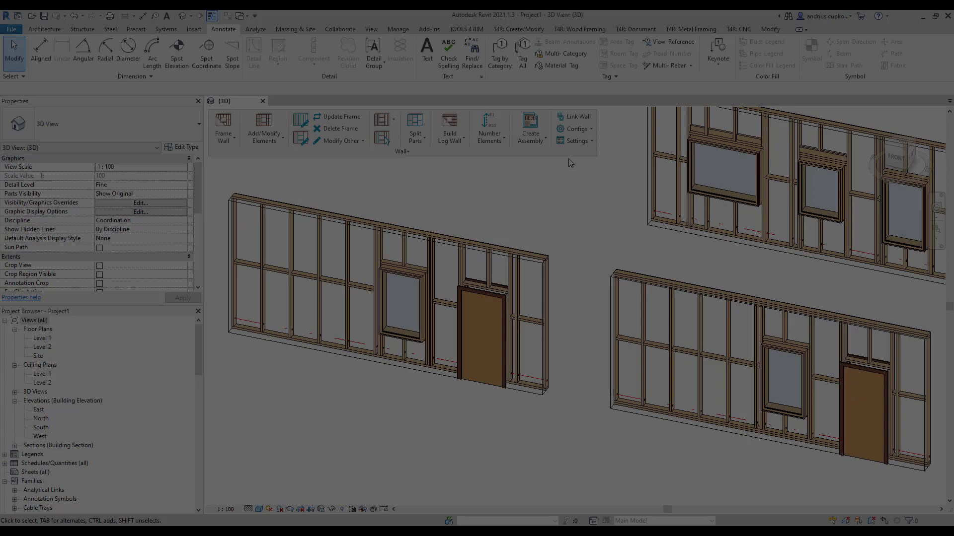
pyautogui.click(264, 128)
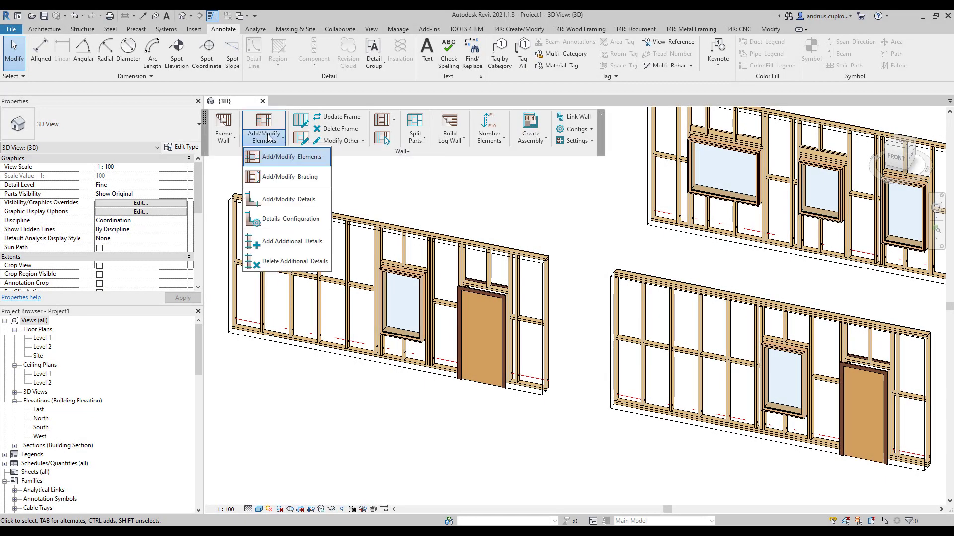
pyautogui.click(285, 156)
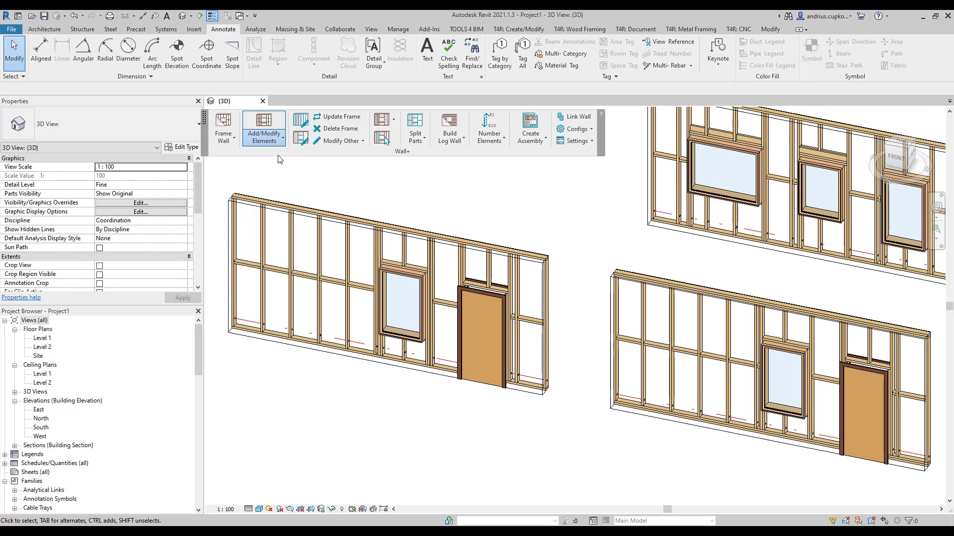
pyautogui.click(263, 128)
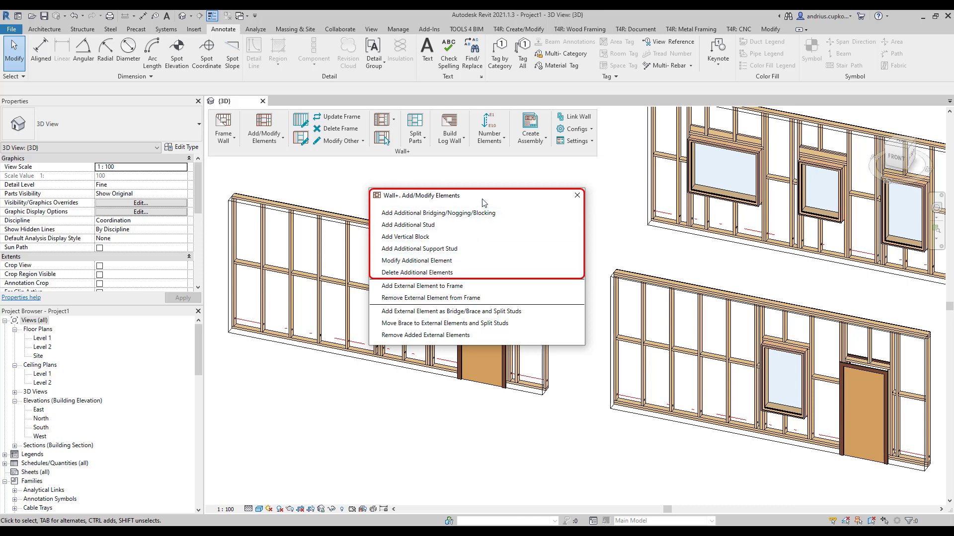
pyautogui.moveTo(410, 335)
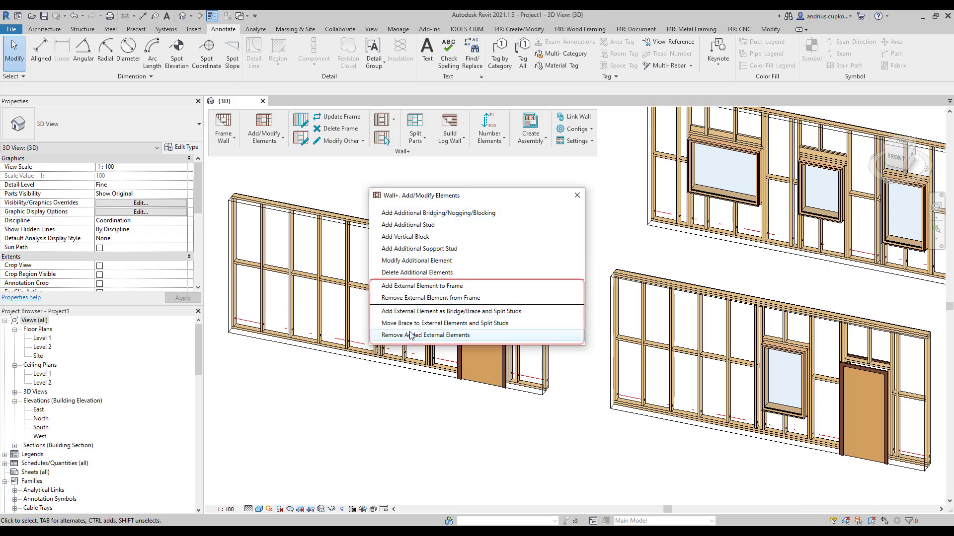
pyautogui.moveTo(584, 275)
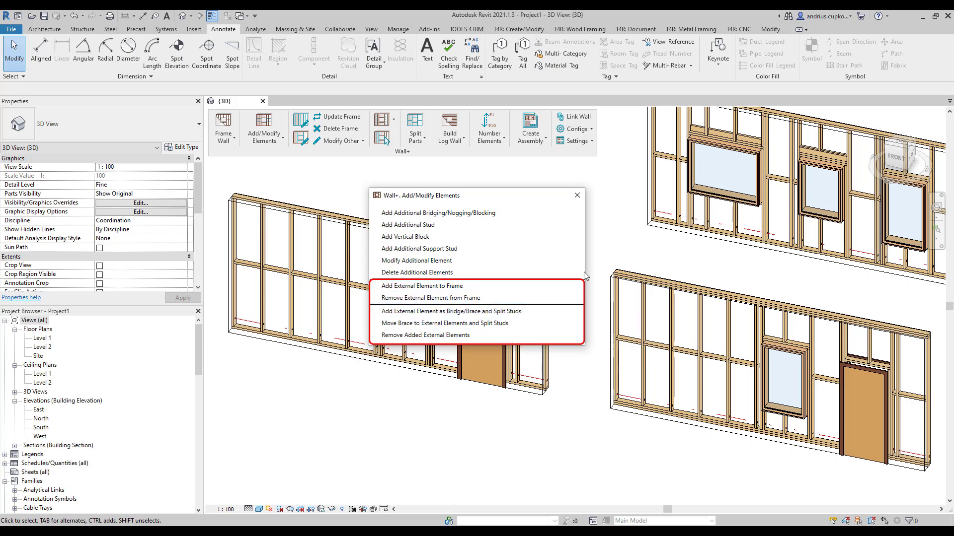
pyautogui.moveTo(600, 249)
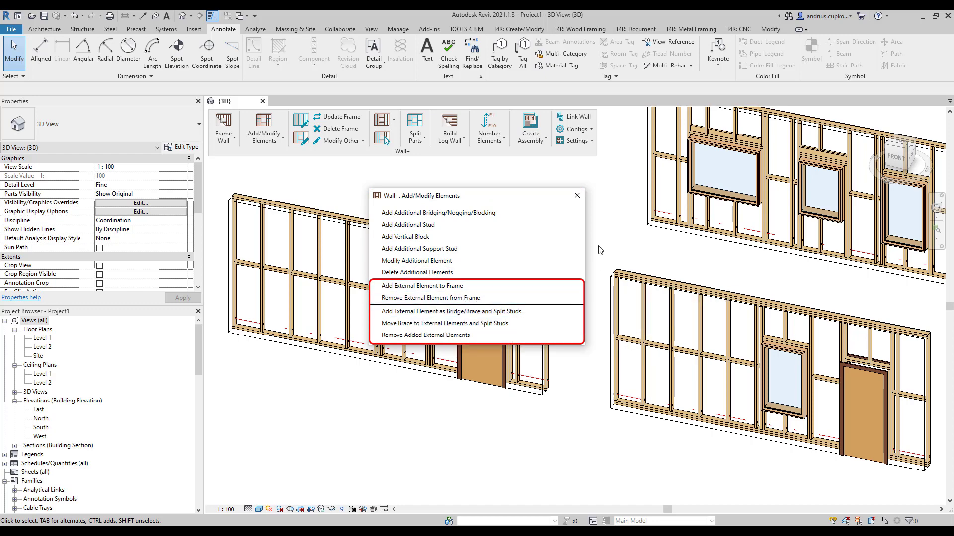
pyautogui.moveTo(599, 249)
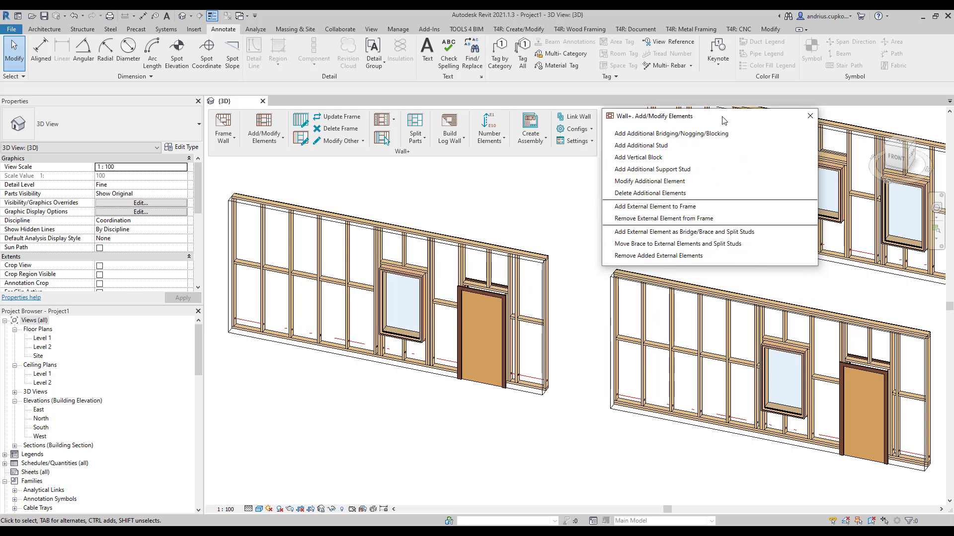
pyautogui.moveTo(671, 133)
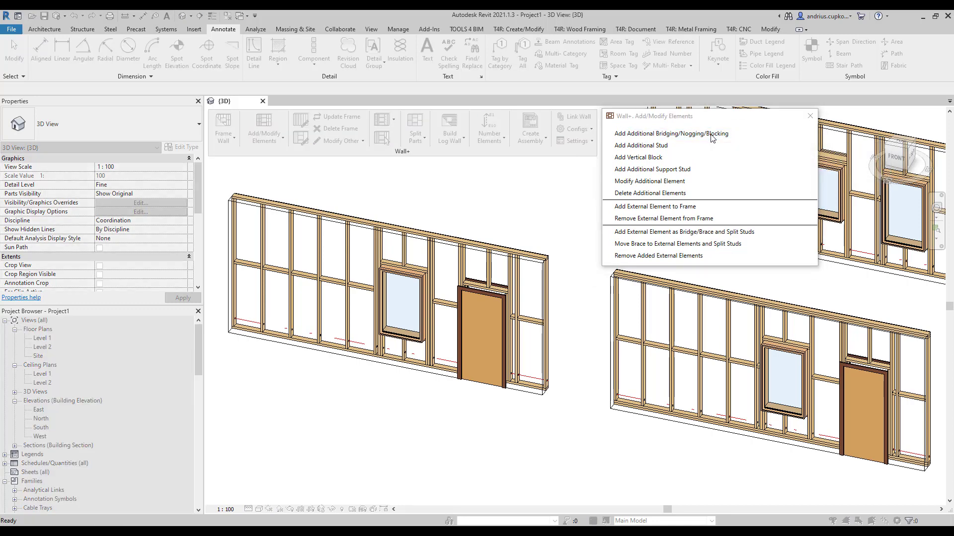
pyautogui.moveTo(662, 168)
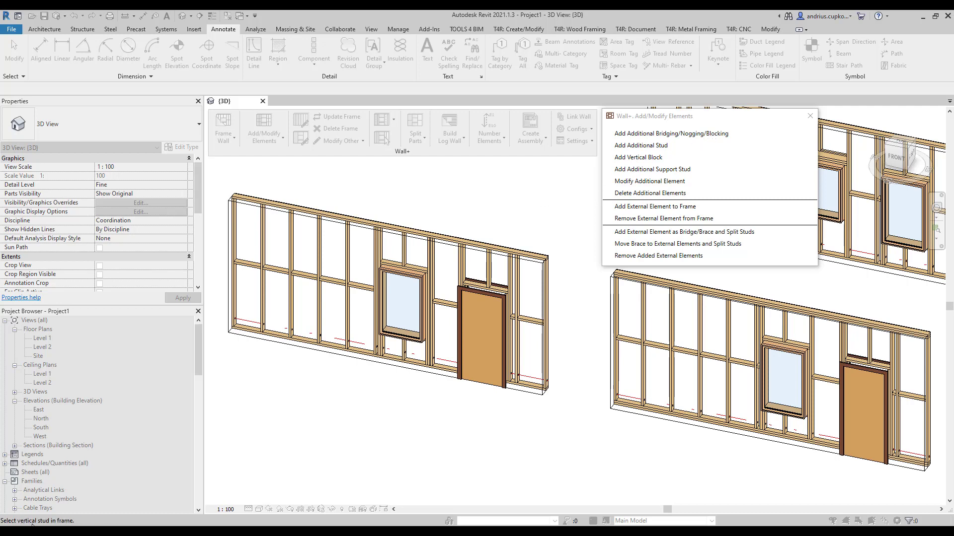
pyautogui.moveTo(411, 402)
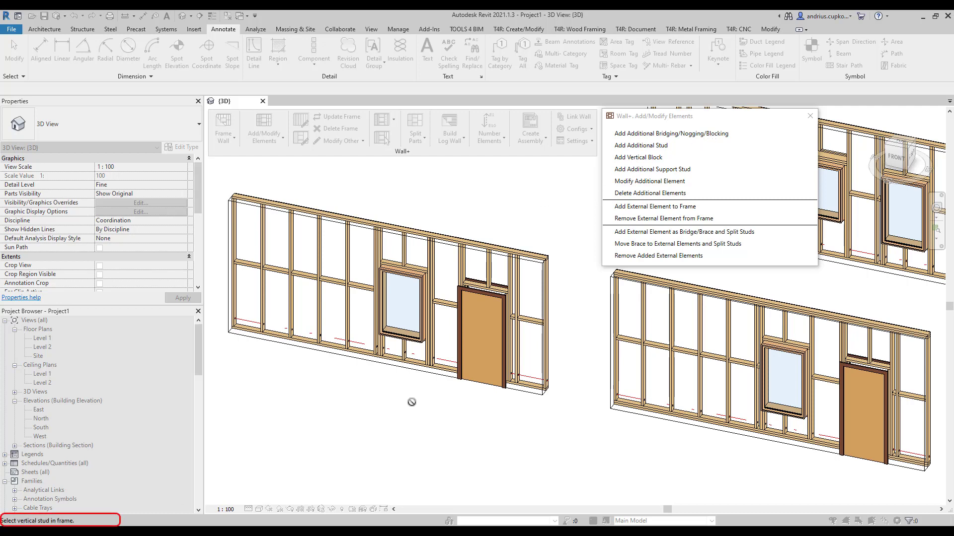
pyautogui.moveTo(411, 402)
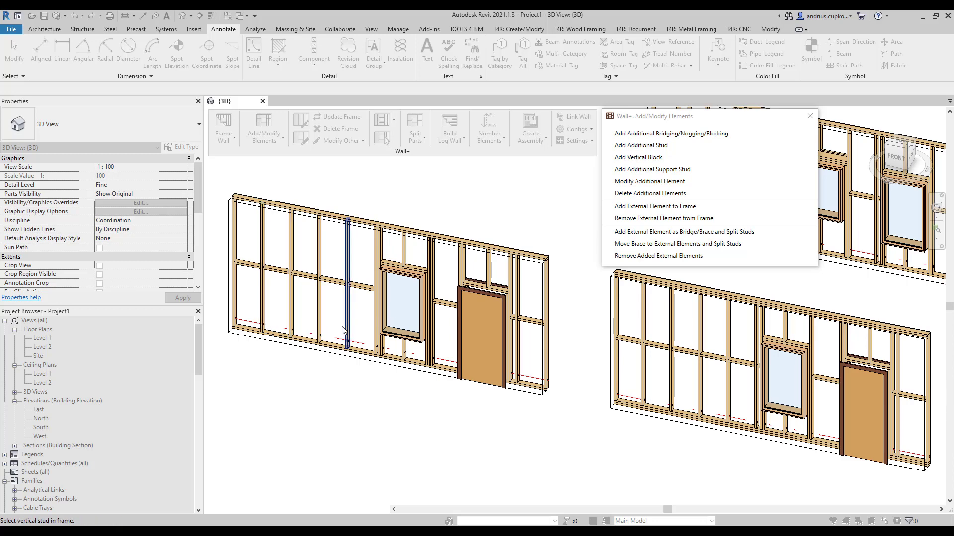
# Step: Pick a stud and set the nogging to External position with Cut Studs and cuts enabled
pyautogui.click(670, 133)
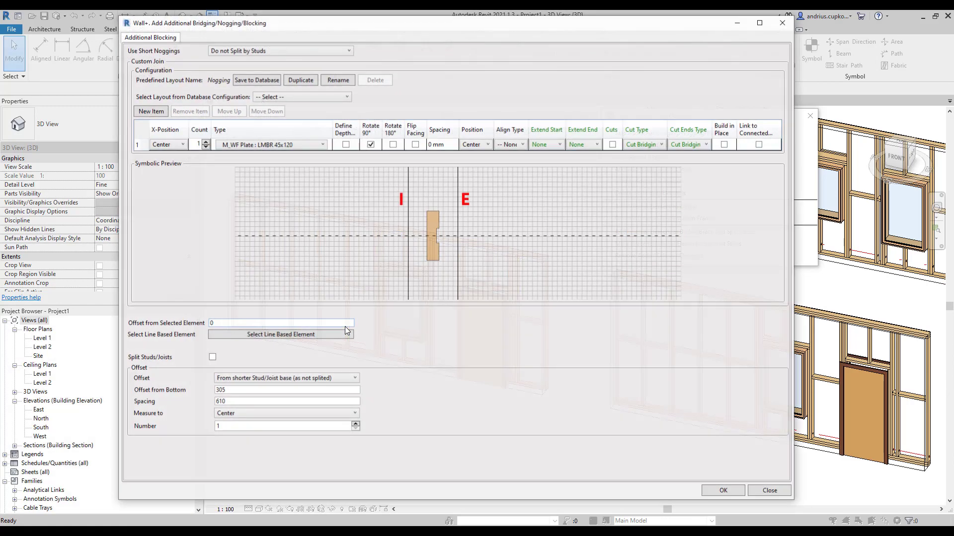
pyautogui.moveTo(412, 339)
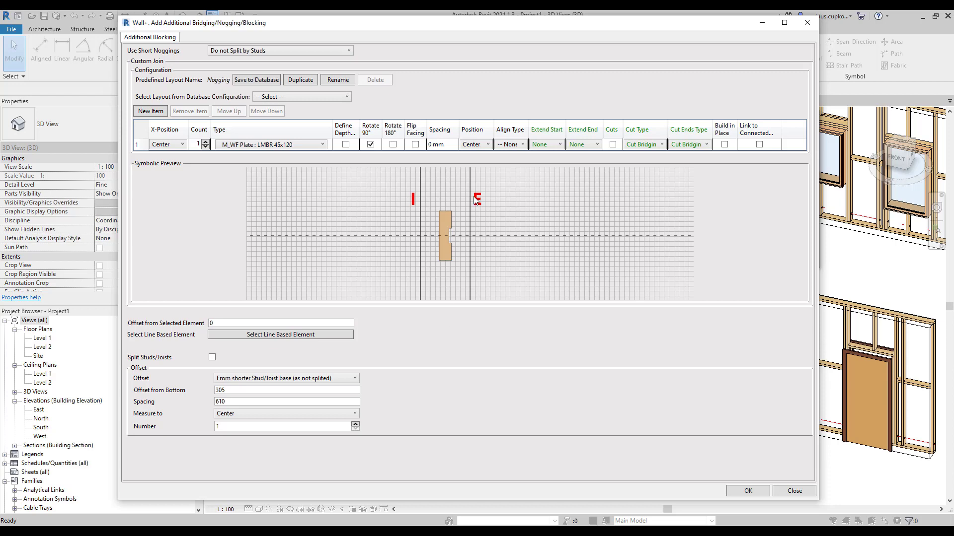
pyautogui.click(487, 144)
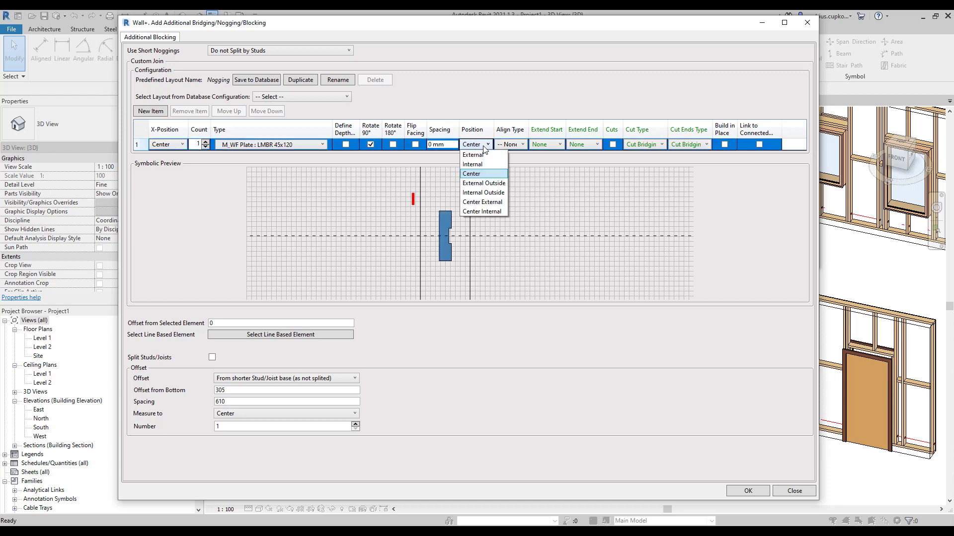
pyautogui.click(473, 155)
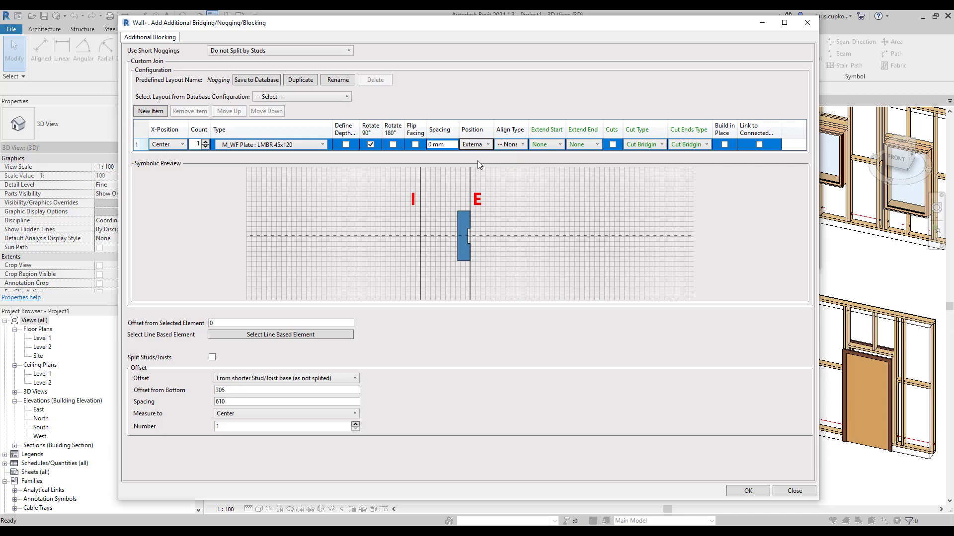
pyautogui.moveTo(449, 330)
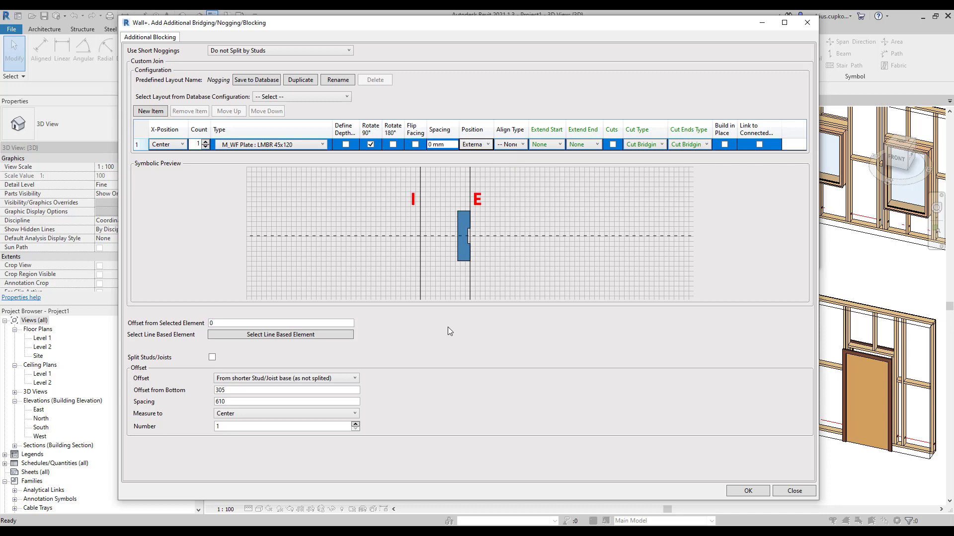
pyautogui.click(662, 144)
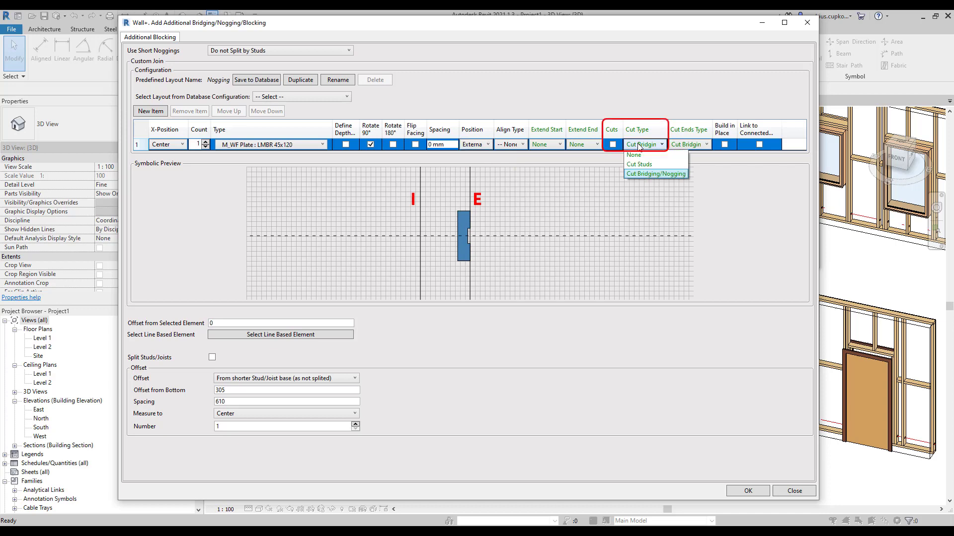
pyautogui.click(639, 163)
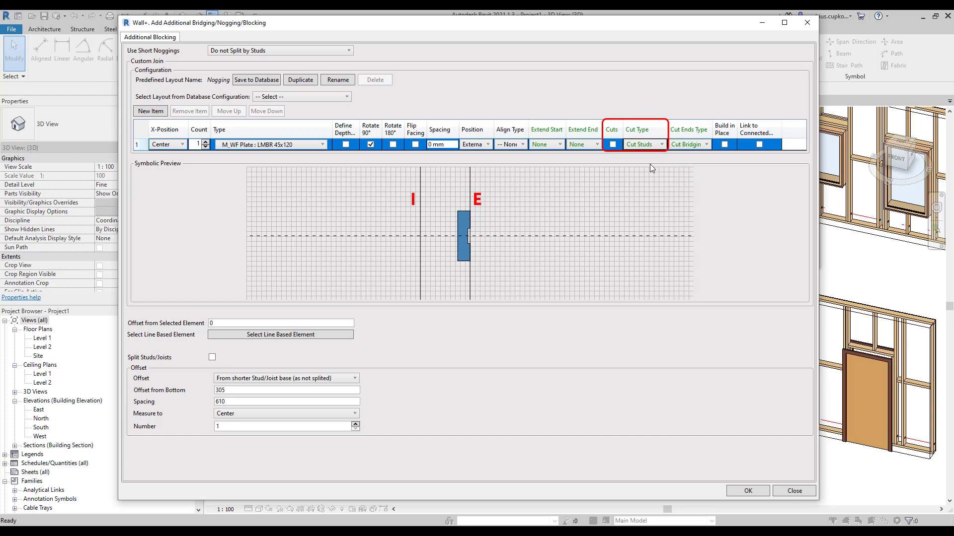
pyautogui.click(612, 144)
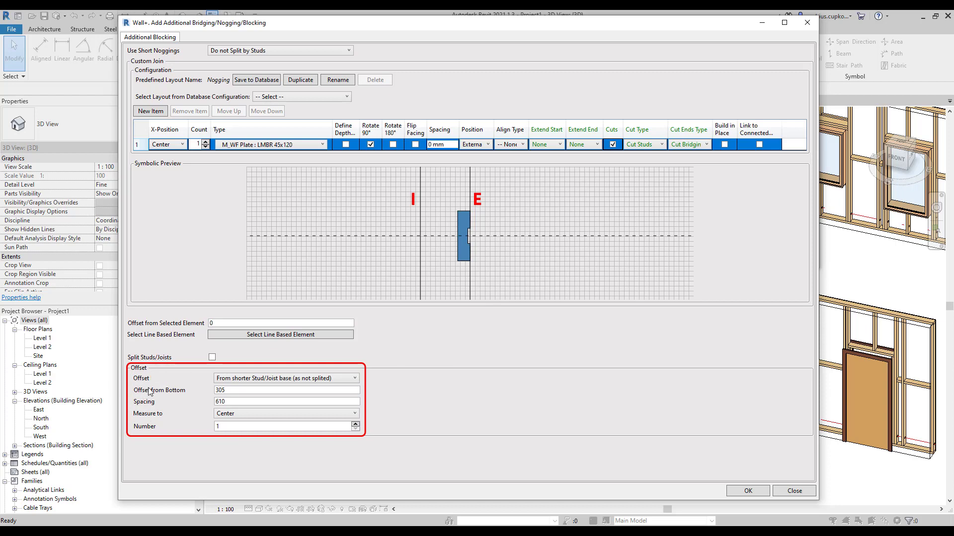
# Step: Keep the 400 offset measured from the shorter stud base to the nogging centre
pyautogui.click(353, 378)
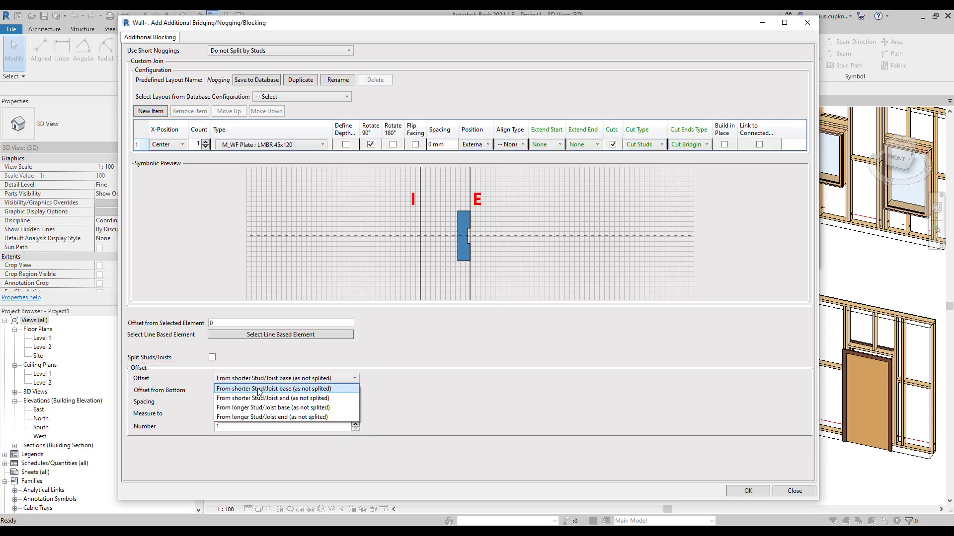
pyautogui.click(275, 388)
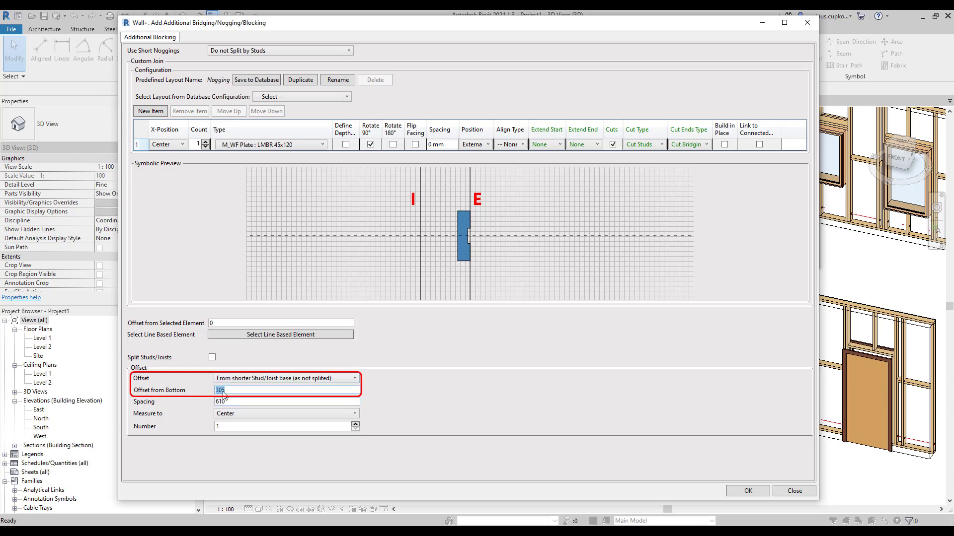
pyautogui.click(353, 413)
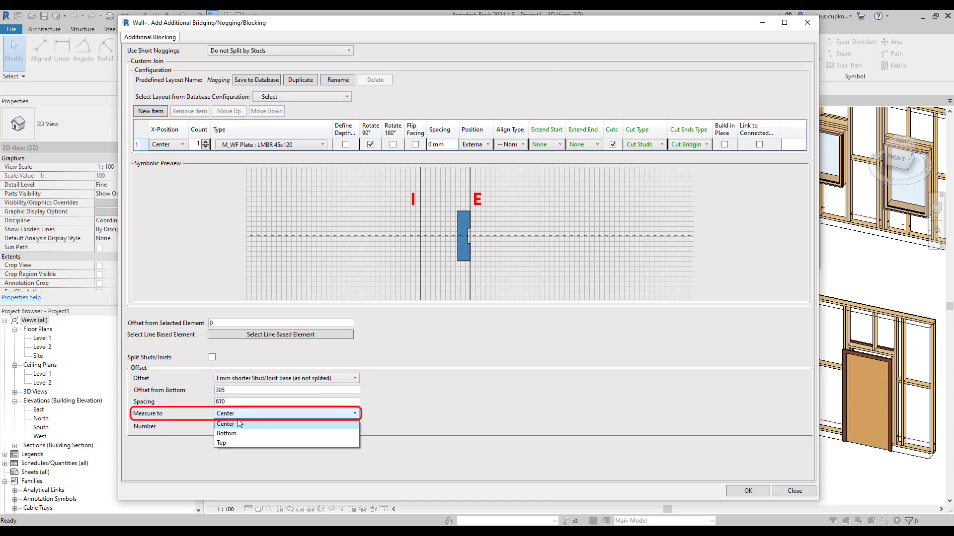
pyautogui.click(225, 424)
pyautogui.write('400')
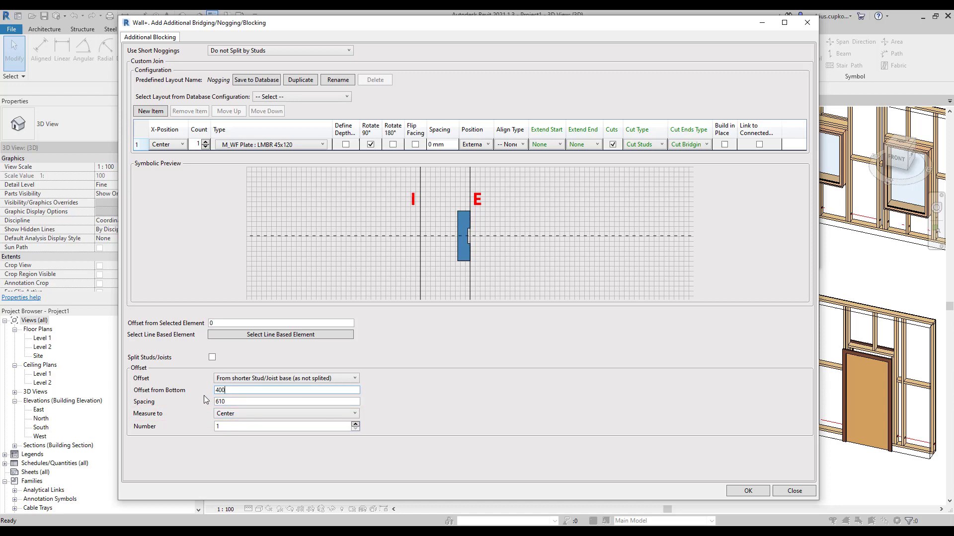
pyautogui.moveTo(411, 382)
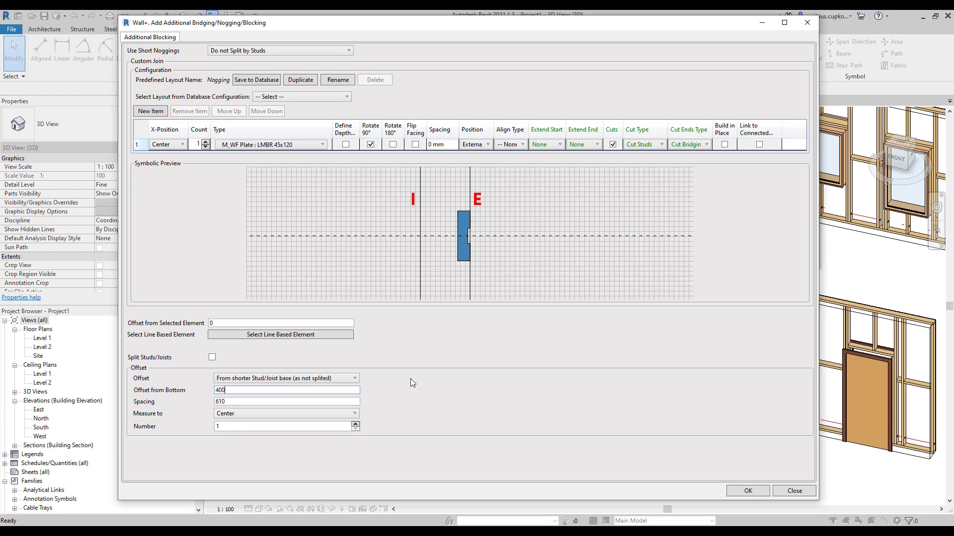
pyautogui.moveTo(435, 386)
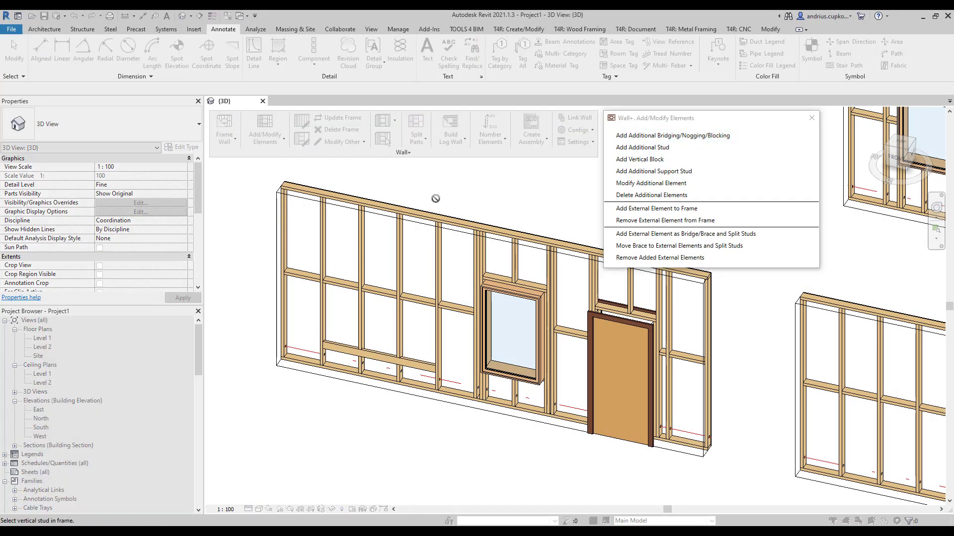
pyautogui.moveTo(379, 237)
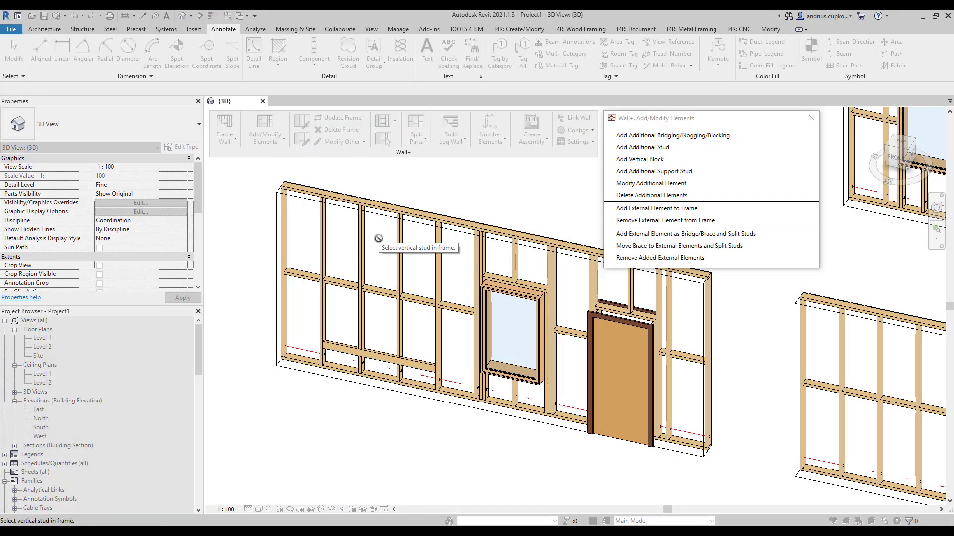
# Step: Start Add Additional Bridging/Nogging/Blocking and pick a vertical stud to host it
pyautogui.click(324, 275)
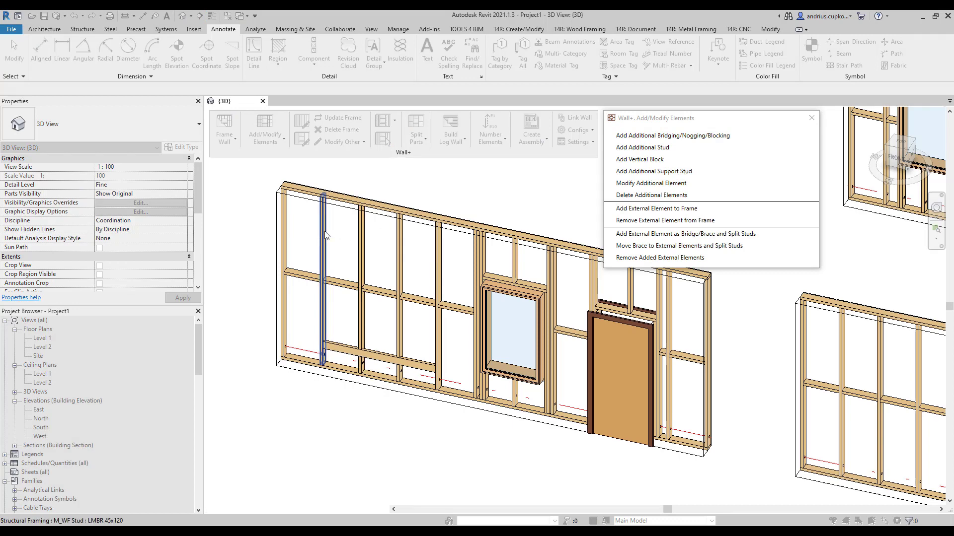
pyautogui.click(673, 135)
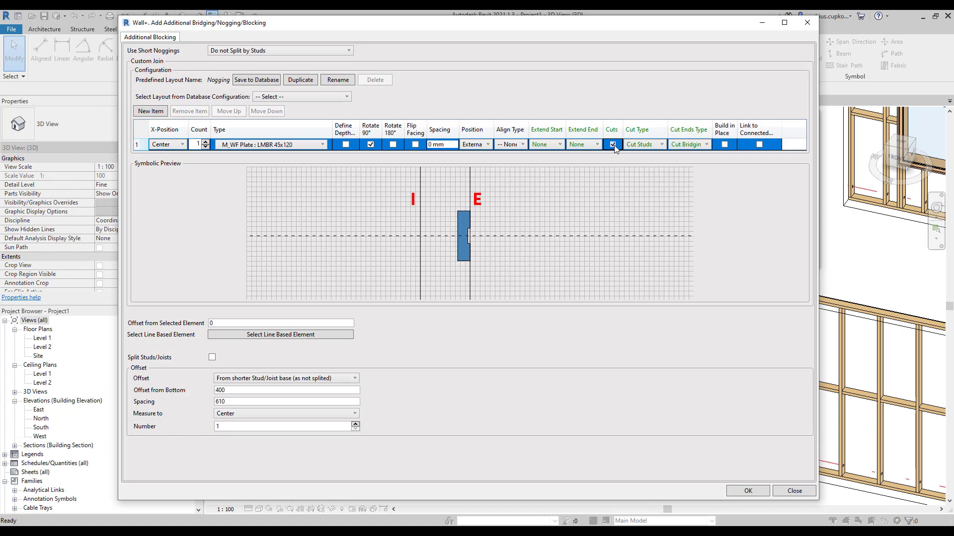
# Step: Place 2 rows of uncut nogging split at each stud, offset 400 from the stud tops
pyautogui.click(660, 144)
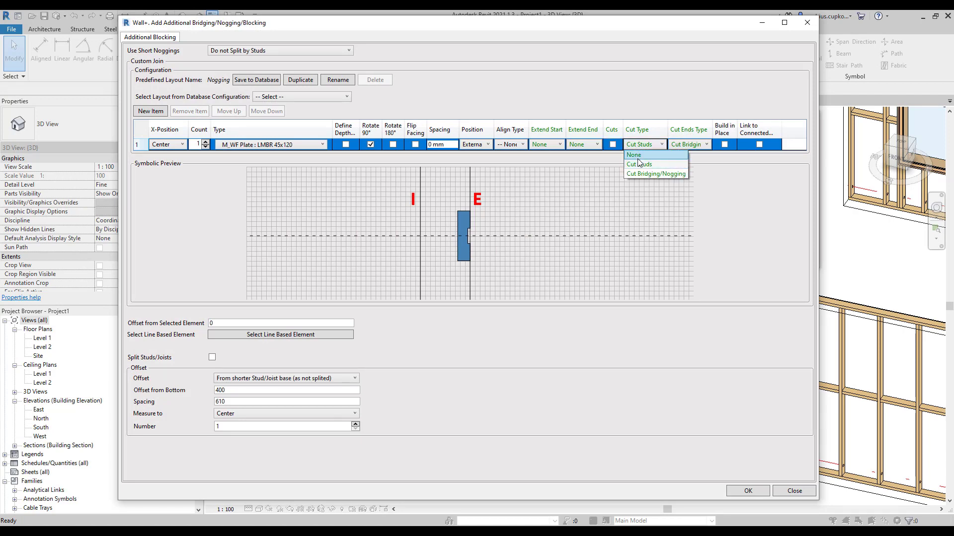
pyautogui.click(633, 155)
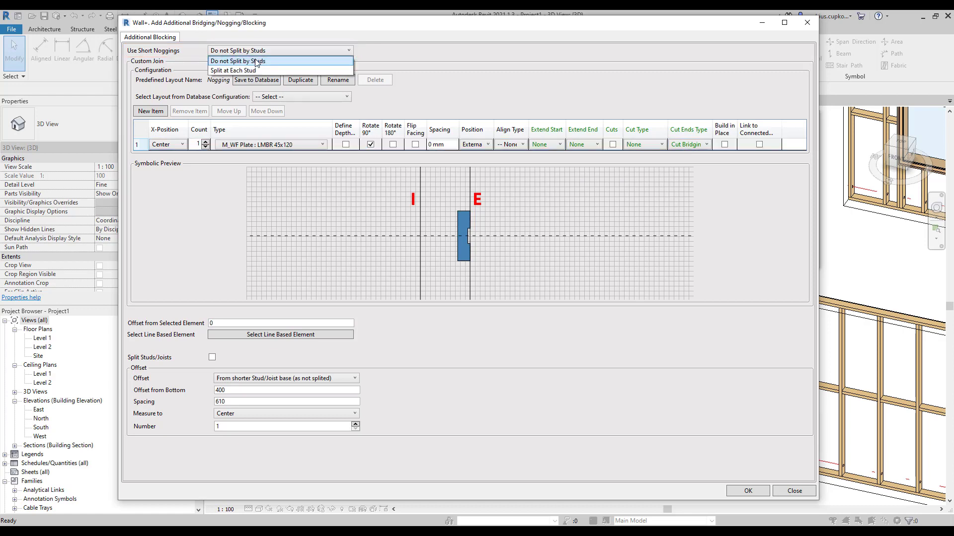
pyautogui.moveTo(264, 70)
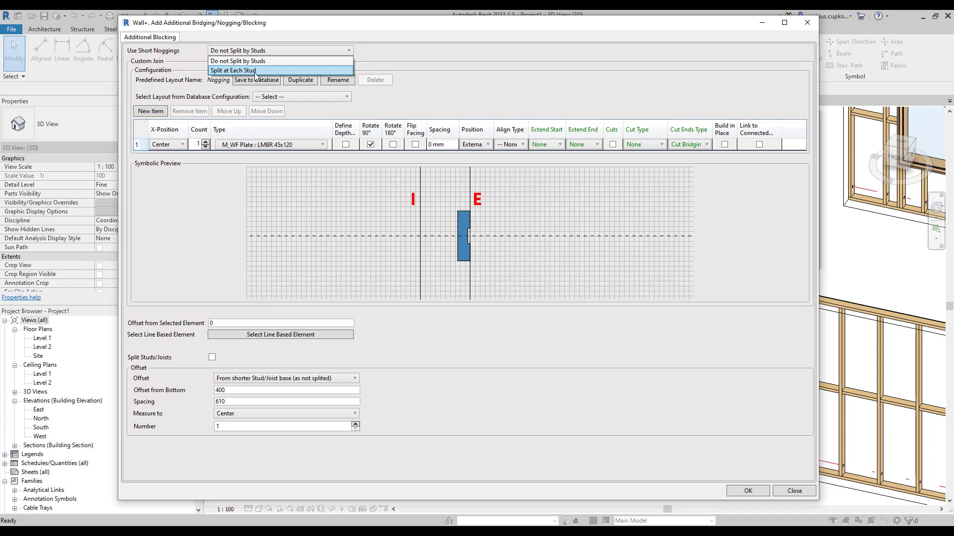
pyautogui.click(232, 70)
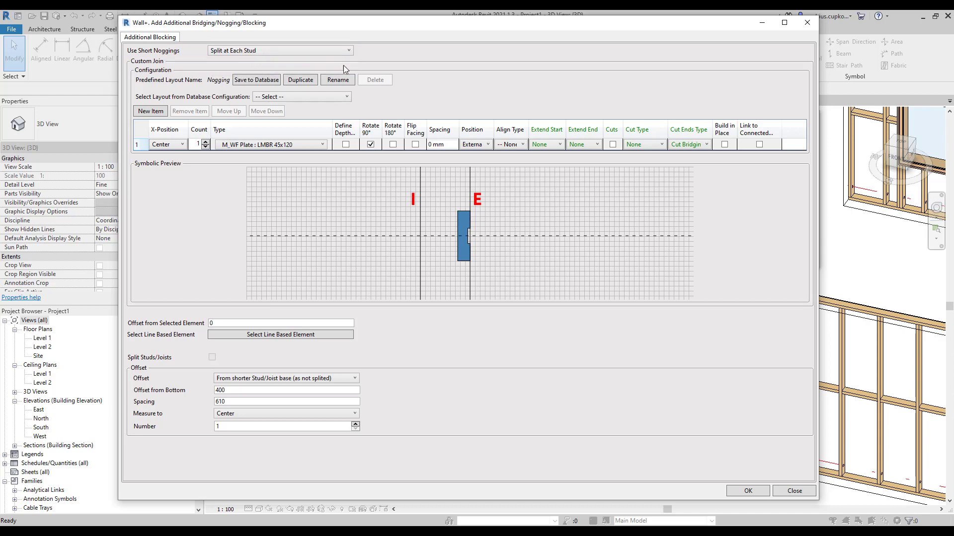
pyautogui.moveTo(413, 113)
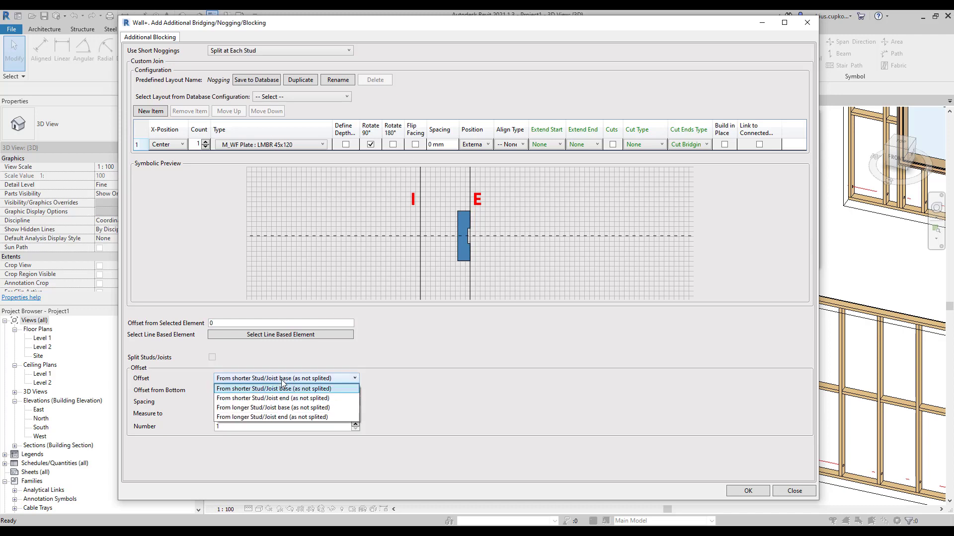
pyautogui.click(273, 398)
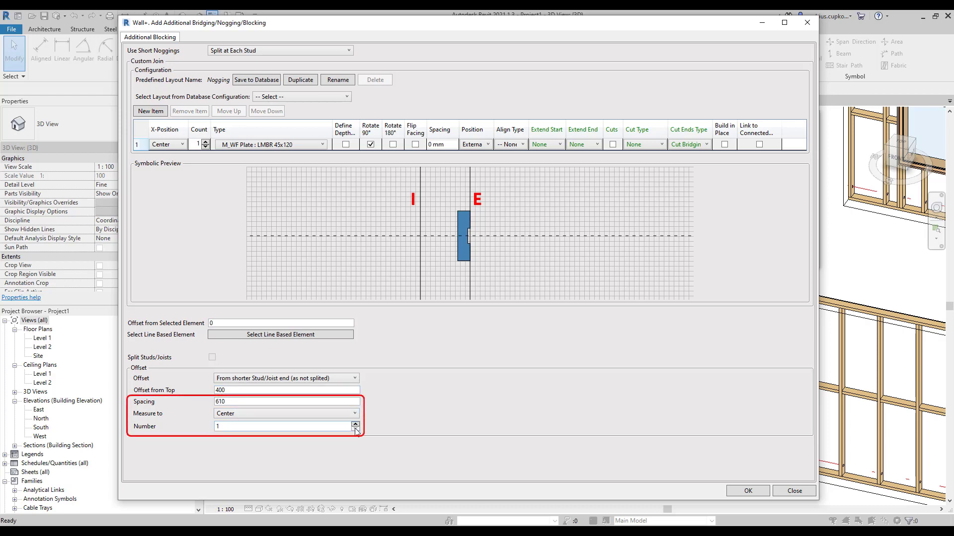
pyautogui.click(356, 423)
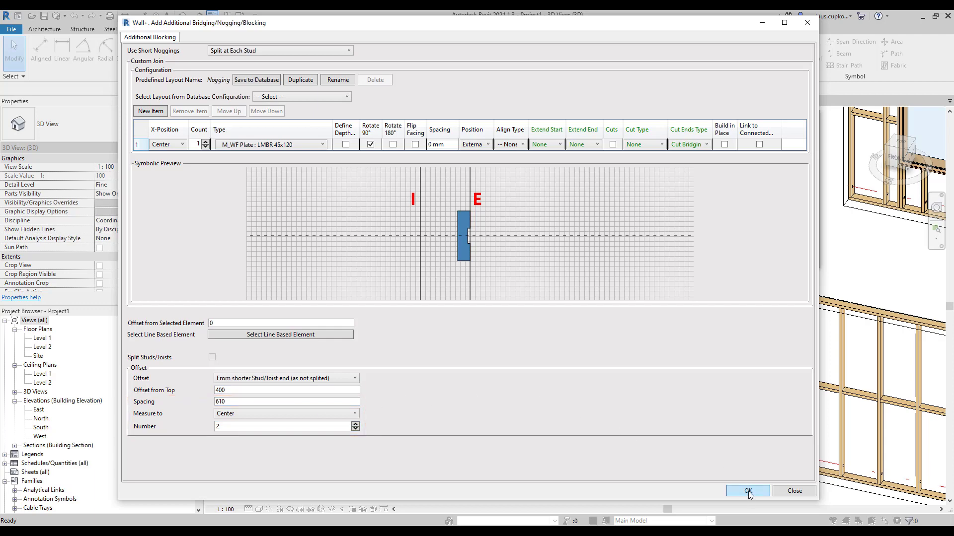
pyautogui.click(746, 491)
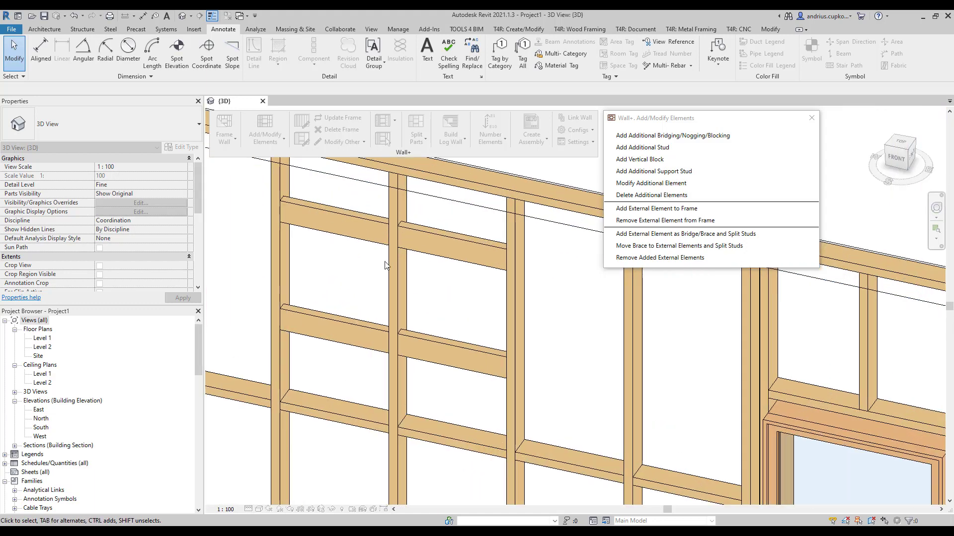
# Step: Start another nogging from the Wall+ palette and pick a stud near the window
pyautogui.click(340, 357)
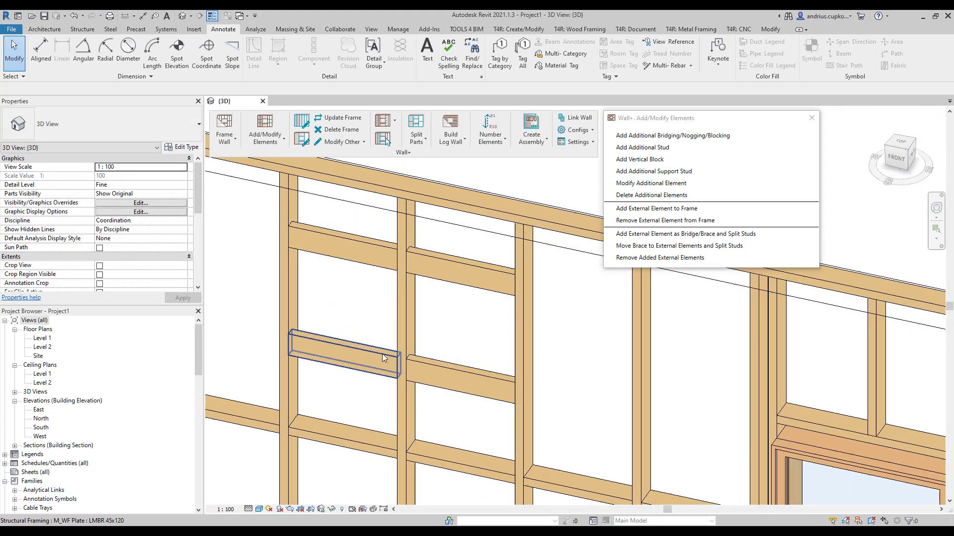
pyautogui.click(366, 323)
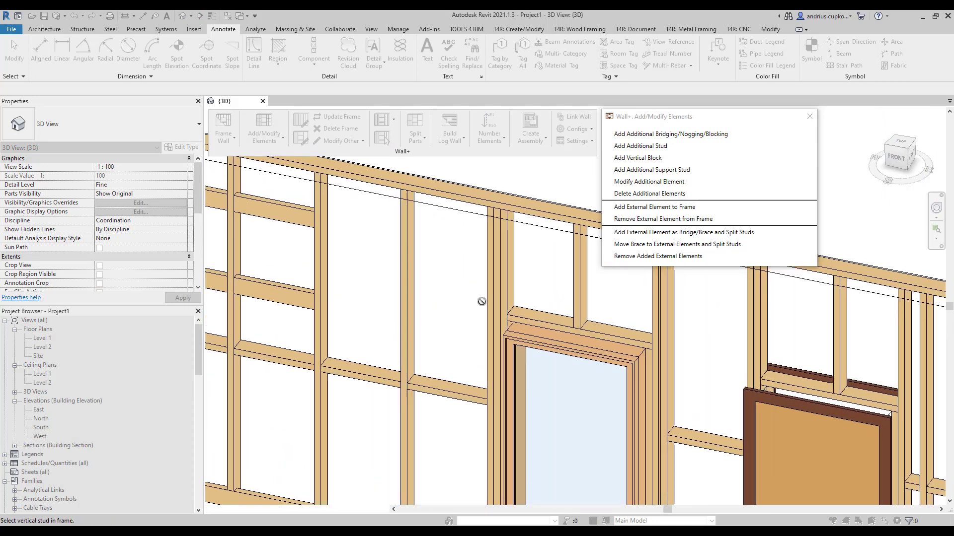
pyautogui.click(671, 134)
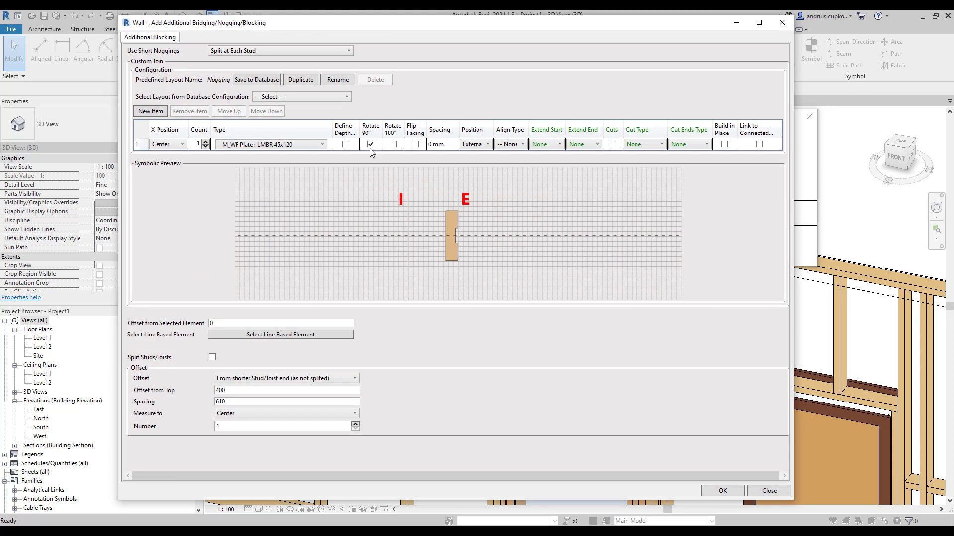
# Step: Lay the nogging flat (Rotate 90° off) and centre it in the wall thickness
pyautogui.click(369, 144)
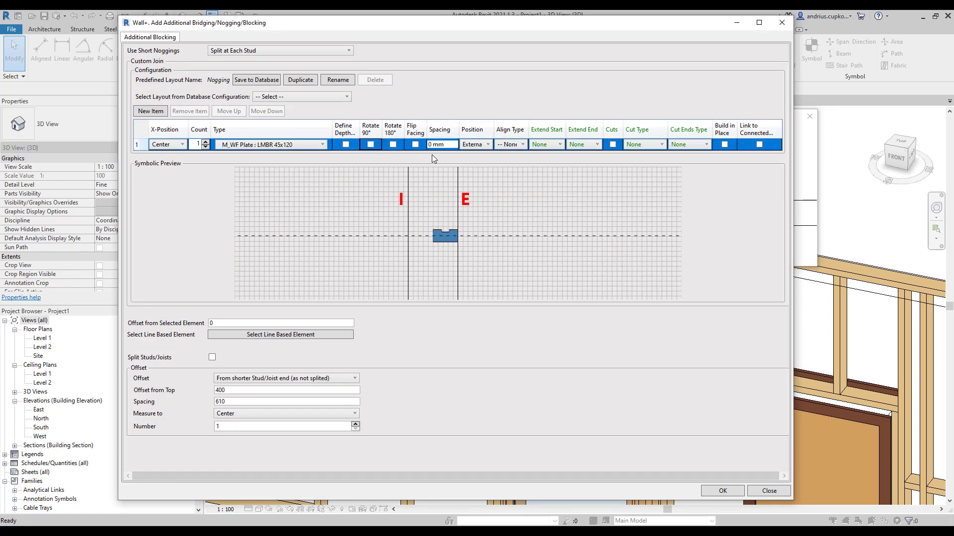
pyautogui.click(486, 144)
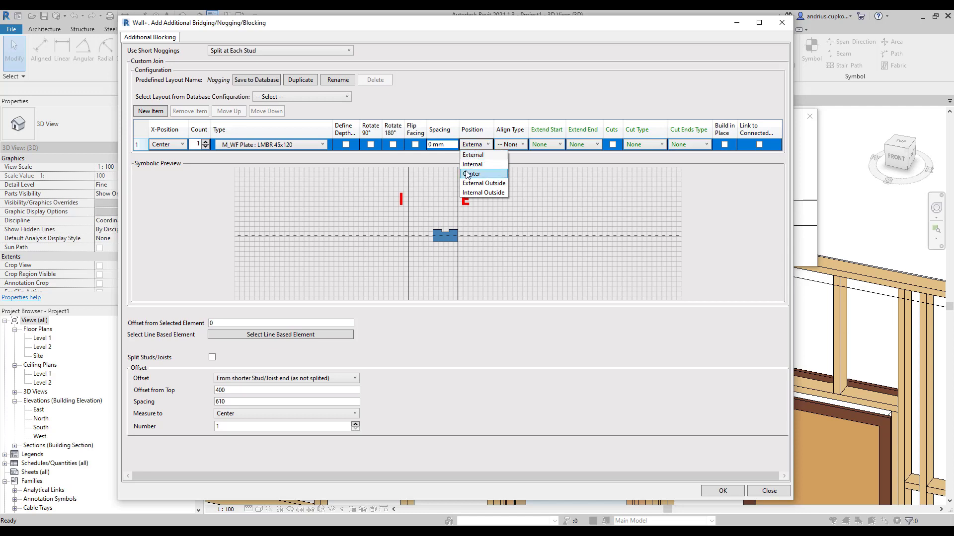
pyautogui.click(471, 173)
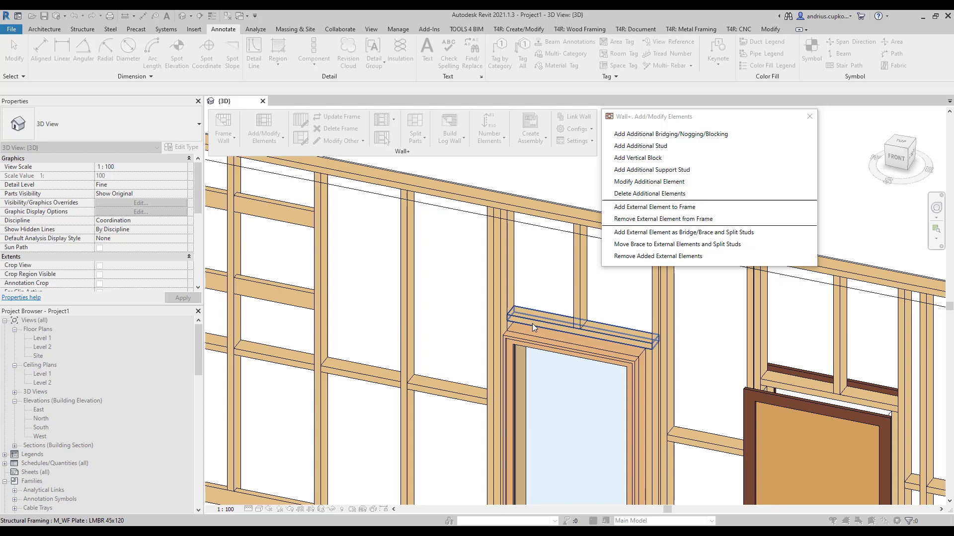
# Step: Reference the window head as line-based element with a 200 offset and place the nogging
pyautogui.click(670, 134)
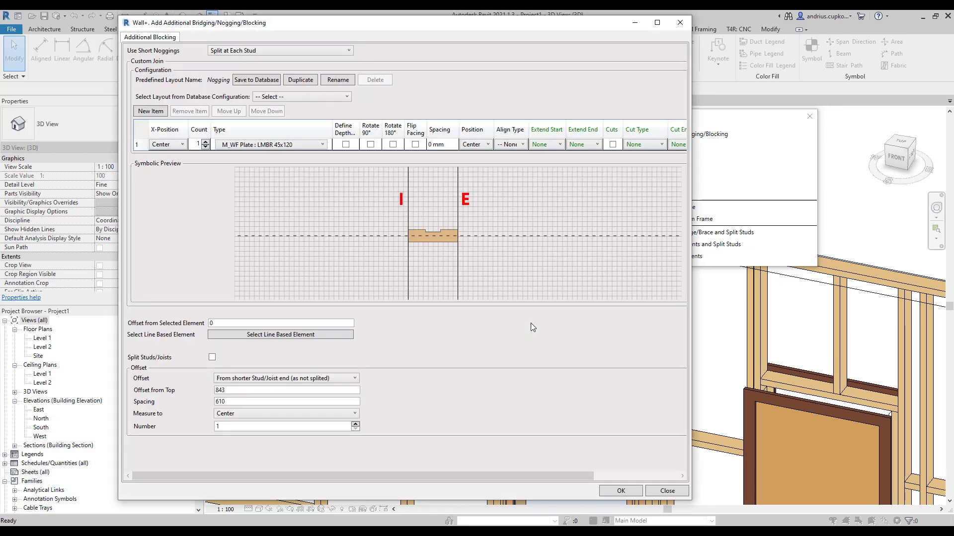
pyautogui.moveTo(174, 395)
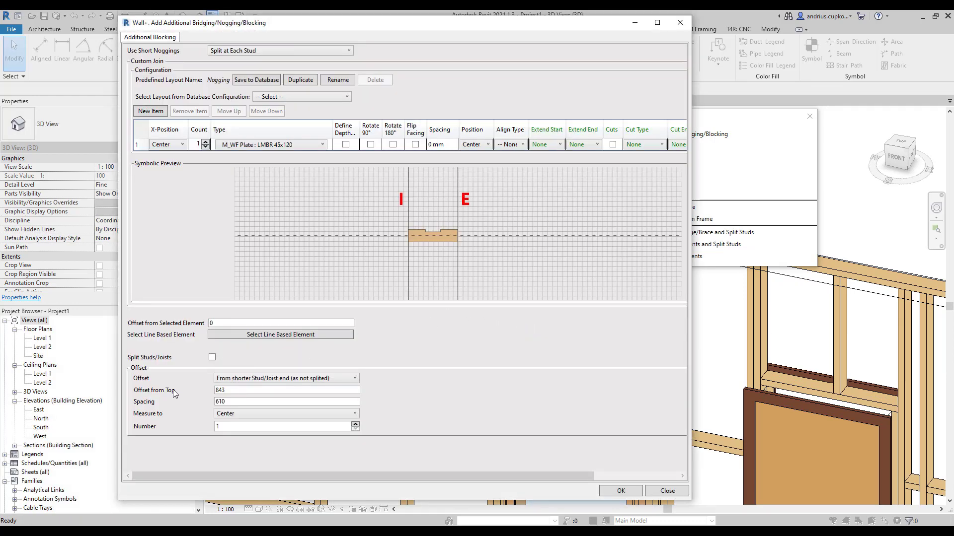
pyautogui.click(286, 389)
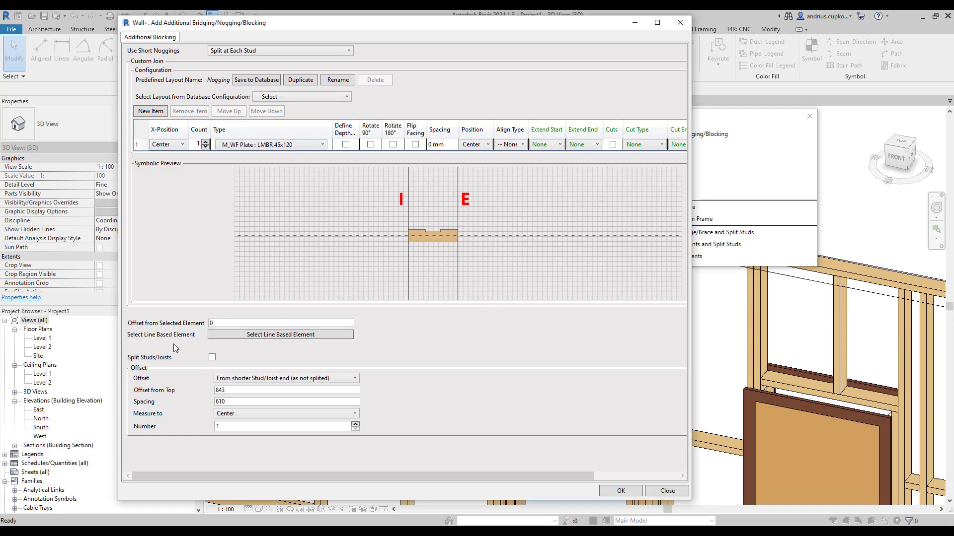
pyautogui.click(280, 323)
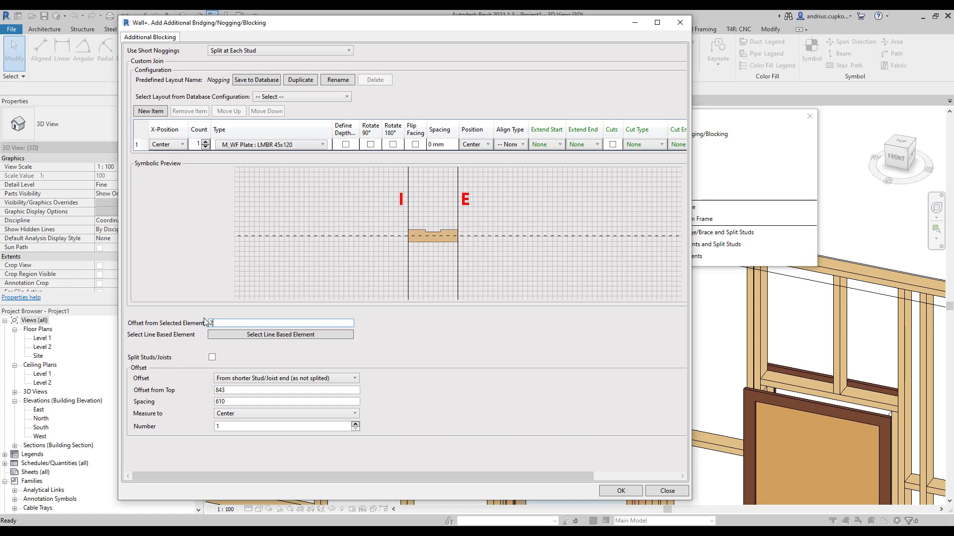
pyautogui.write('200')
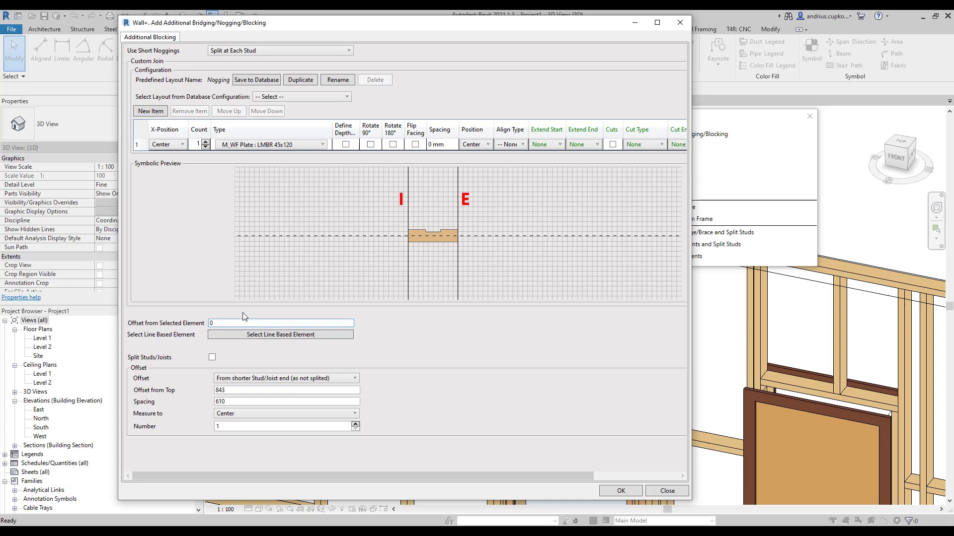
pyautogui.moveTo(590, 478)
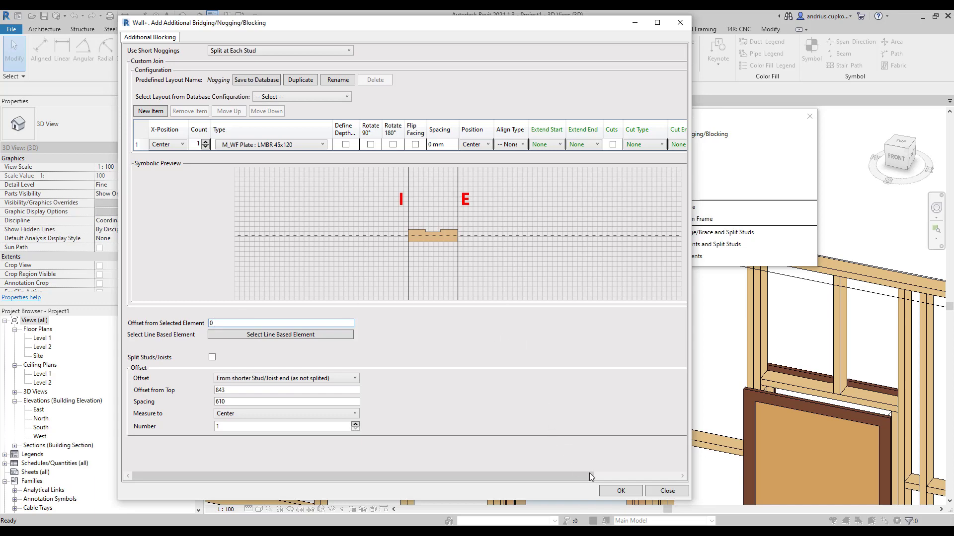
pyautogui.click(619, 491)
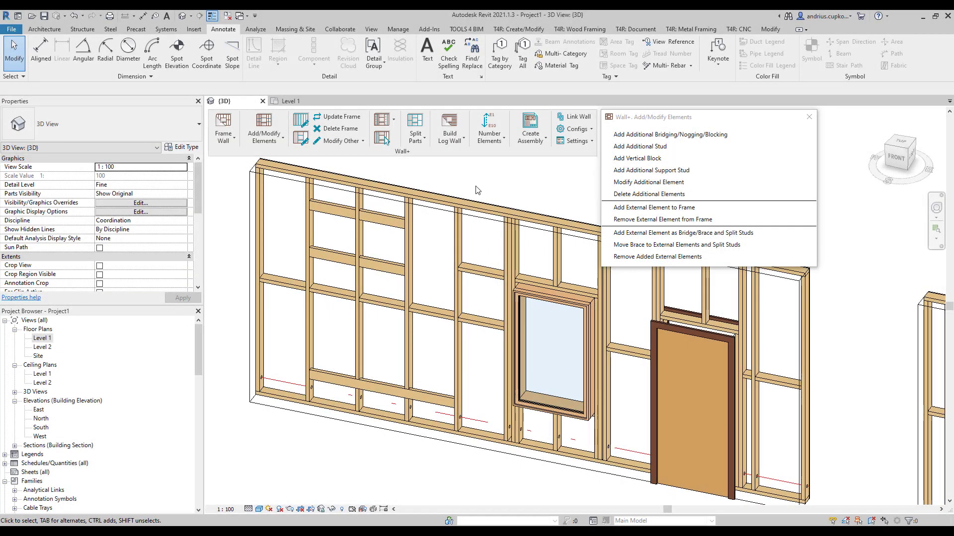
# Step: Modify the bottom nogging so its offset from bottom becomes 300
pyautogui.click(378, 387)
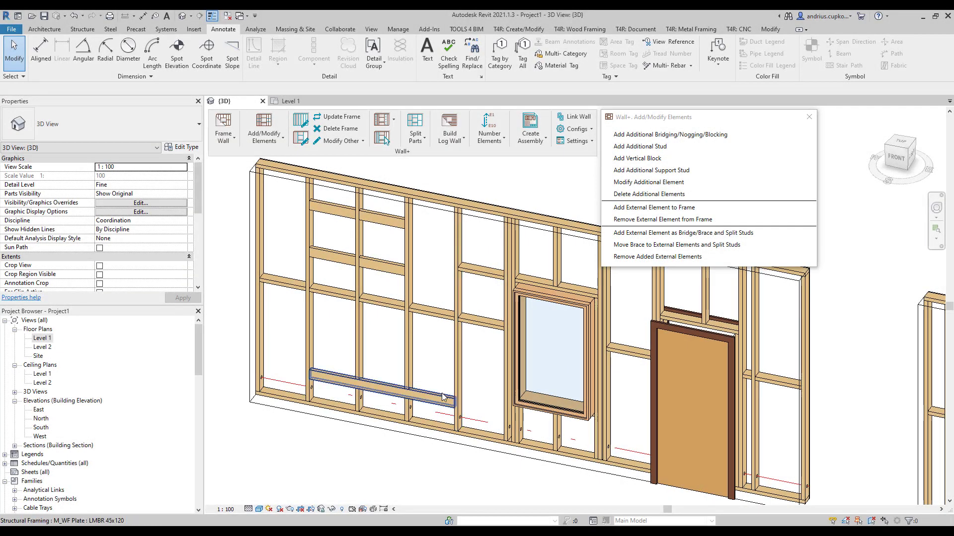
pyautogui.click(371, 386)
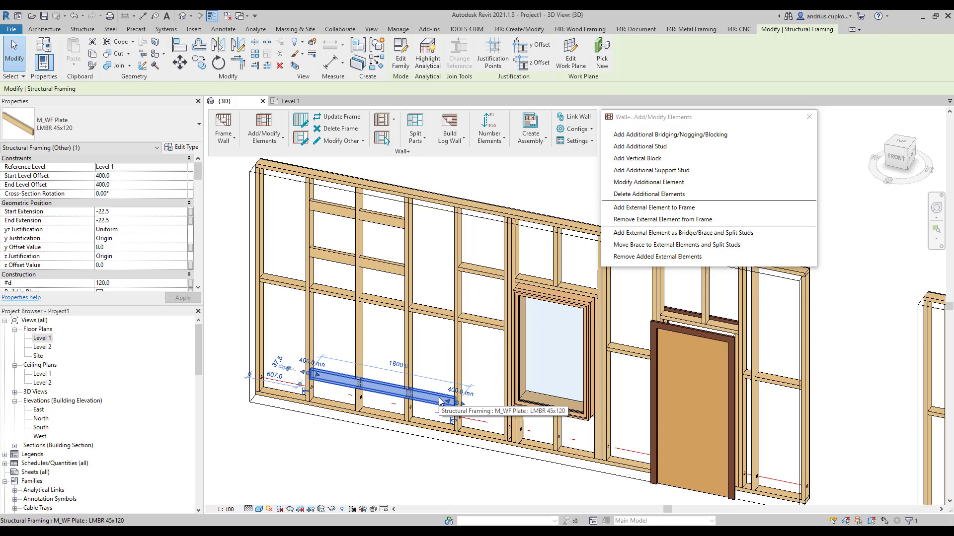
pyautogui.moveTo(648, 186)
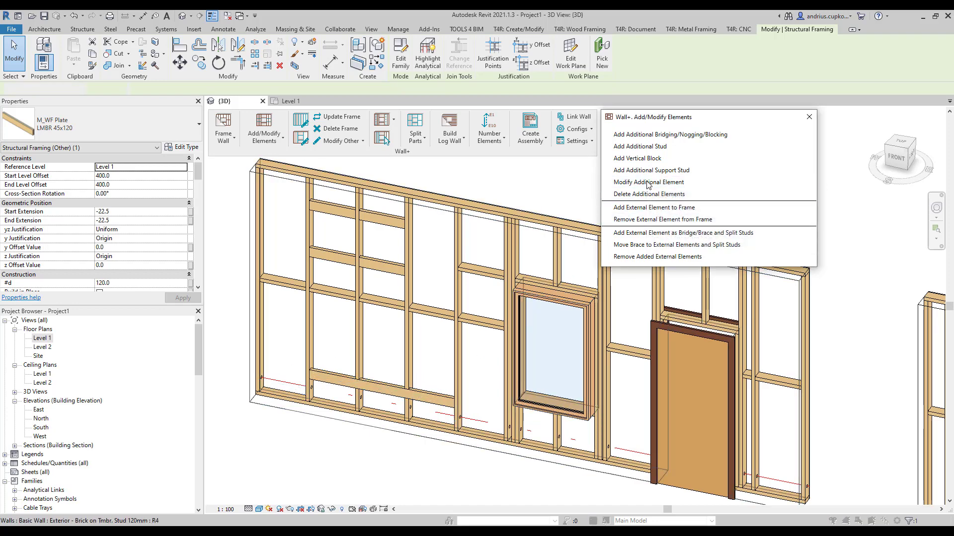
pyautogui.click(670, 134)
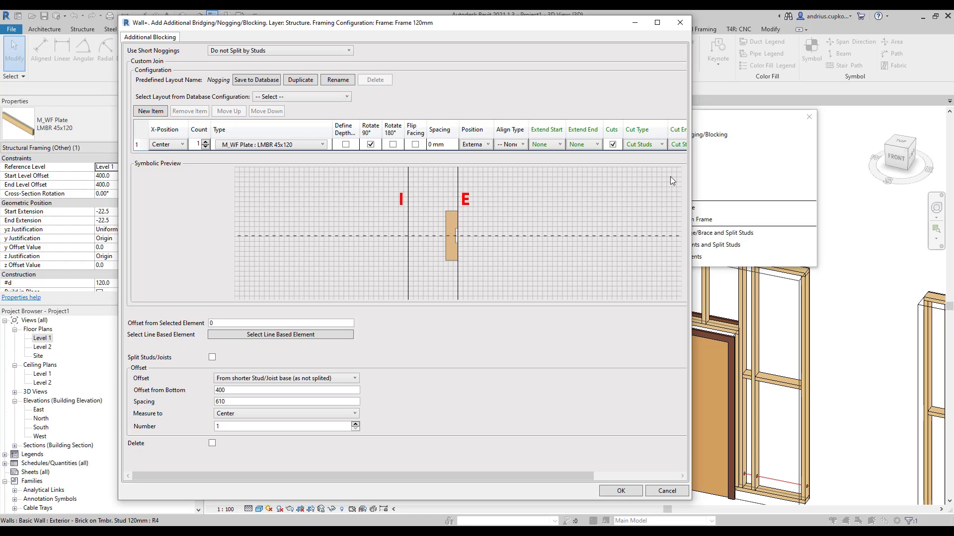
pyautogui.moveTo(757, 181)
pyautogui.write('300')
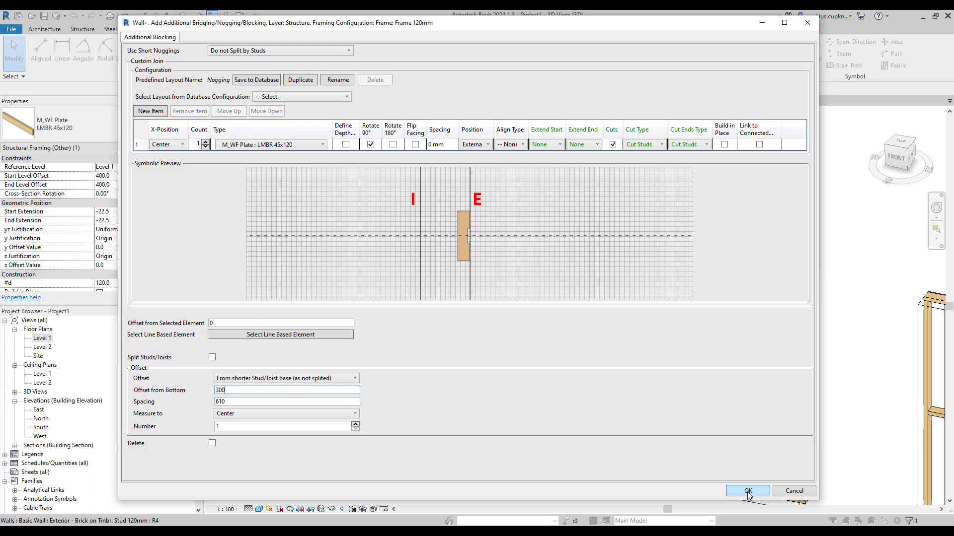
pyautogui.click(747, 491)
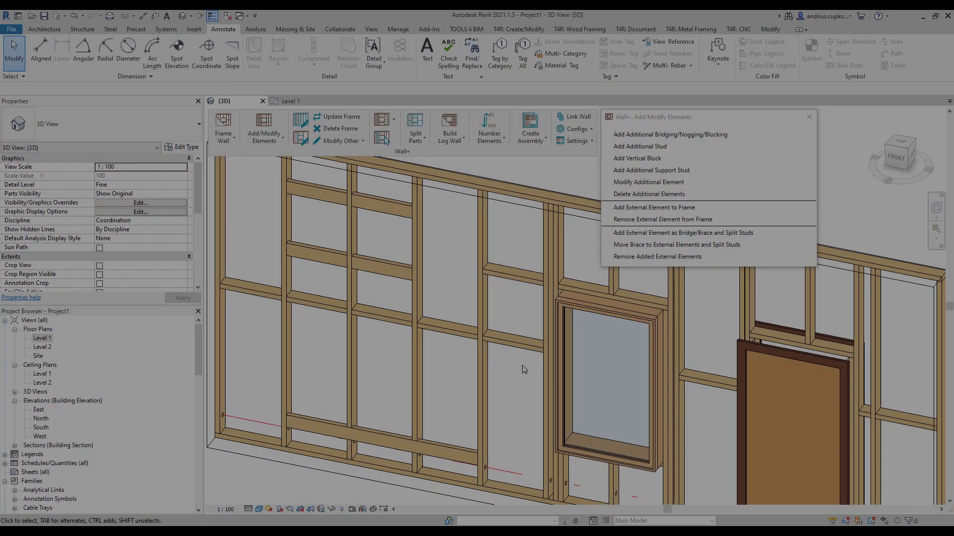
pyautogui.moveTo(516, 275)
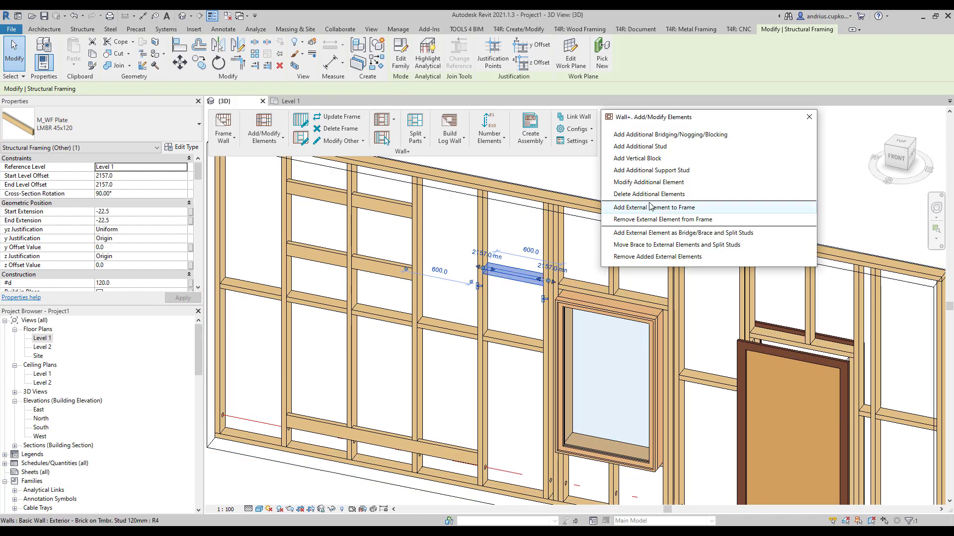
pyautogui.moveTo(649, 193)
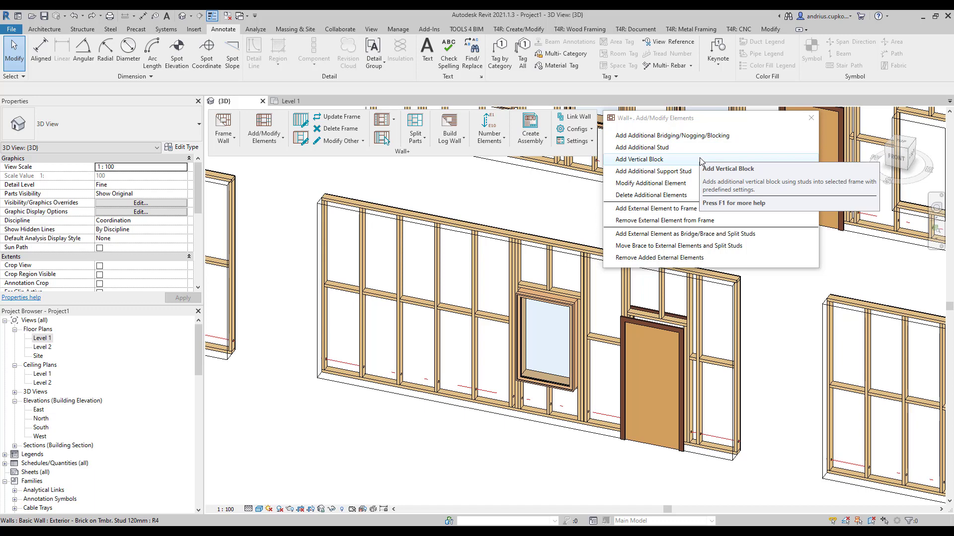
pyautogui.moveTo(695, 173)
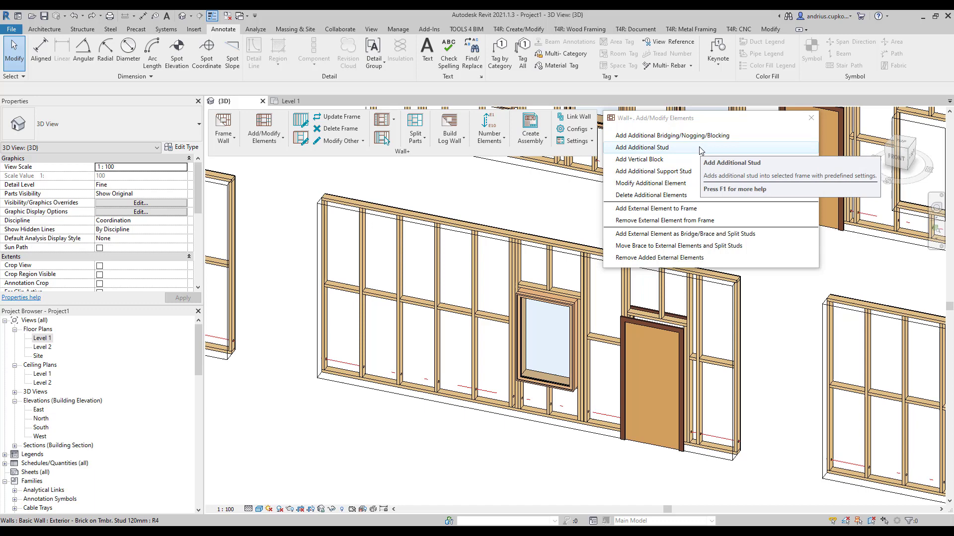
pyautogui.moveTo(699, 151)
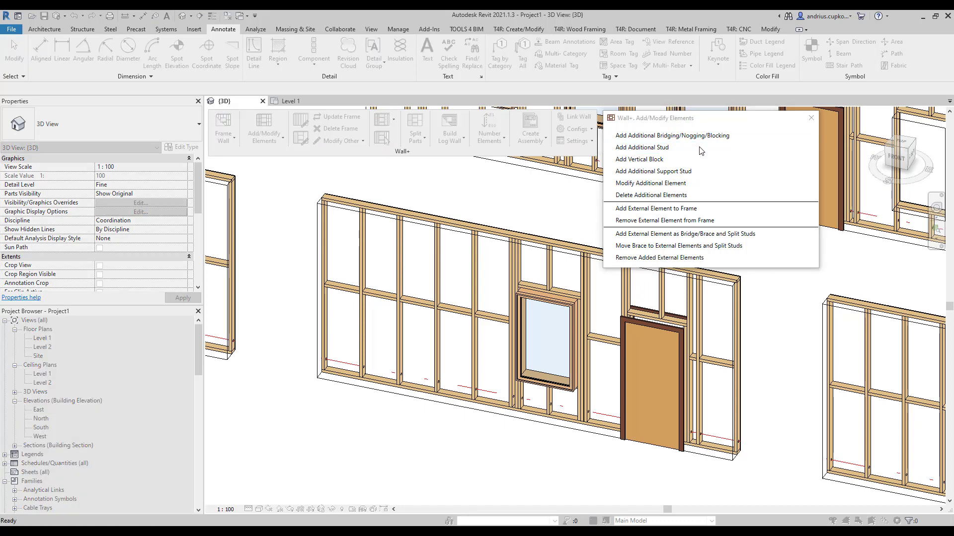
# Step: Start Add Additional Stud on the left end stud and review insert direction and distance lock
pyautogui.click(640, 147)
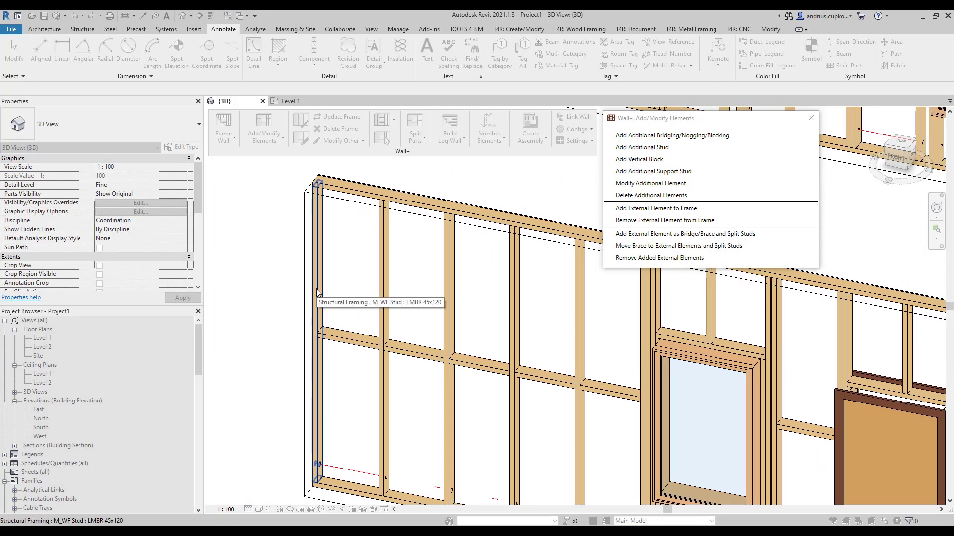
pyautogui.click(641, 147)
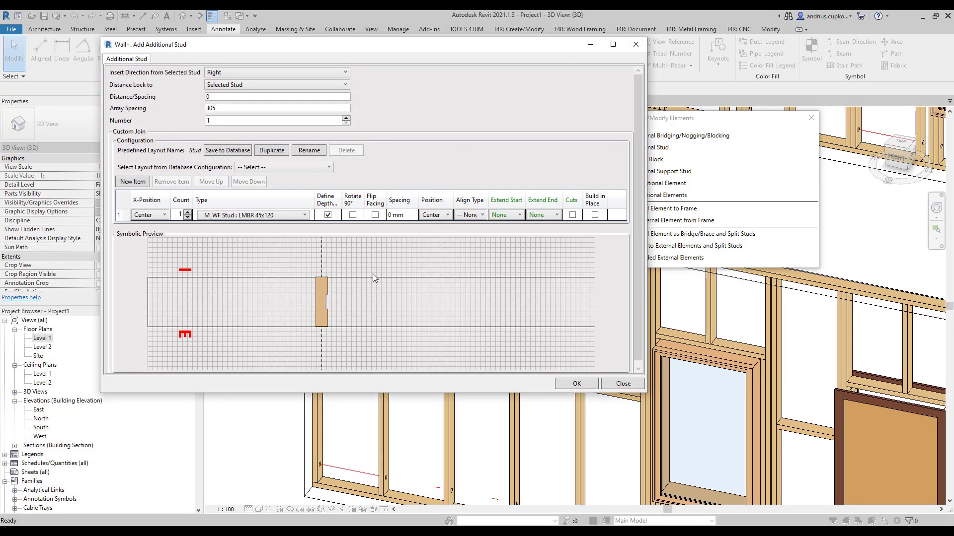
pyautogui.click(343, 73)
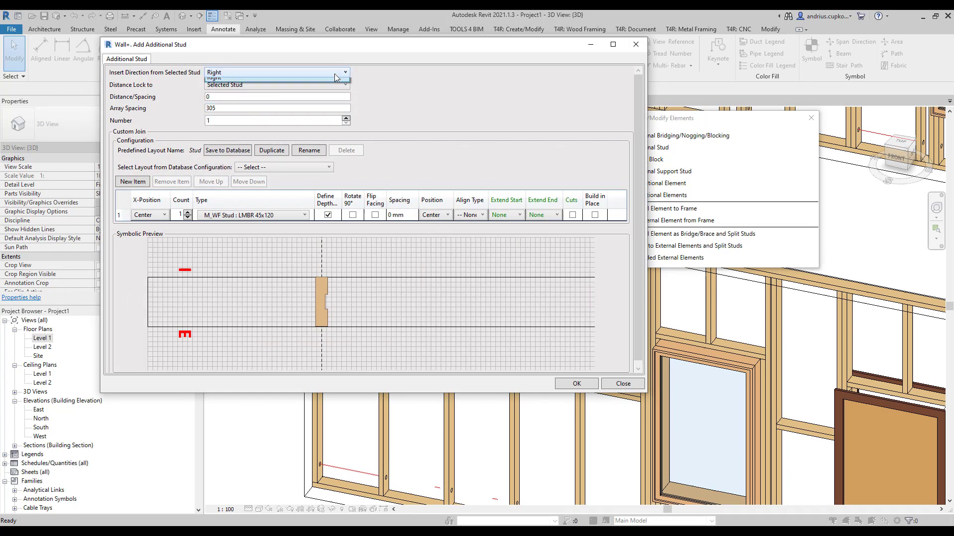
pyautogui.click(277, 71)
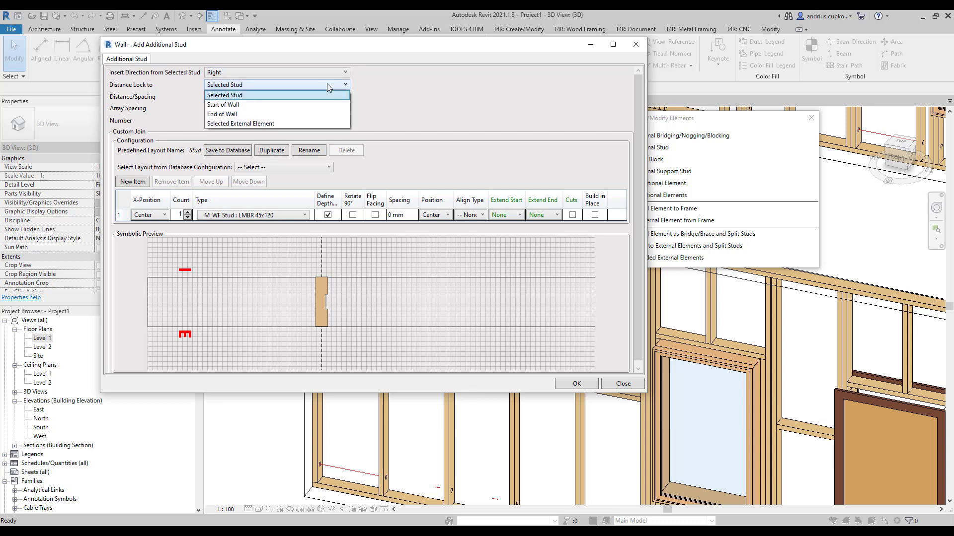
pyautogui.moveTo(324, 104)
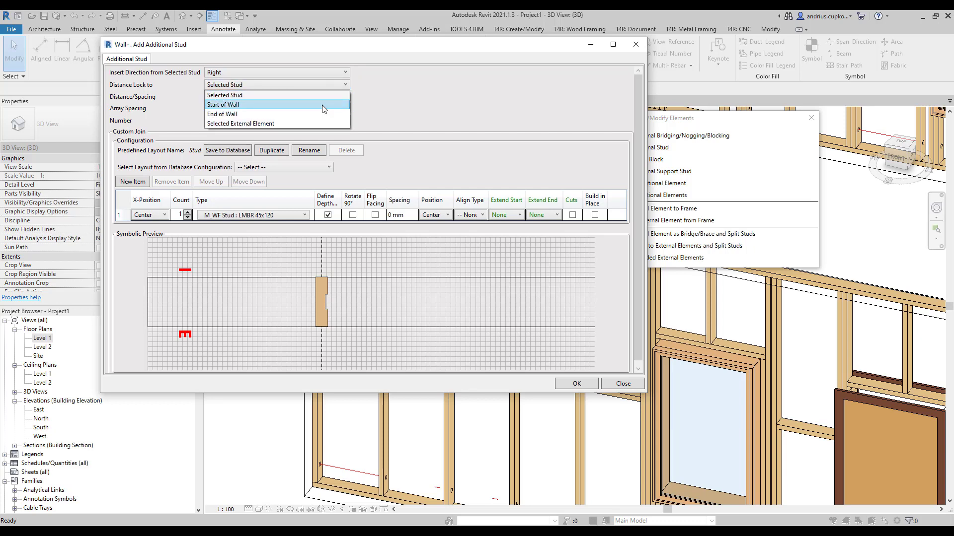
pyautogui.moveTo(322, 114)
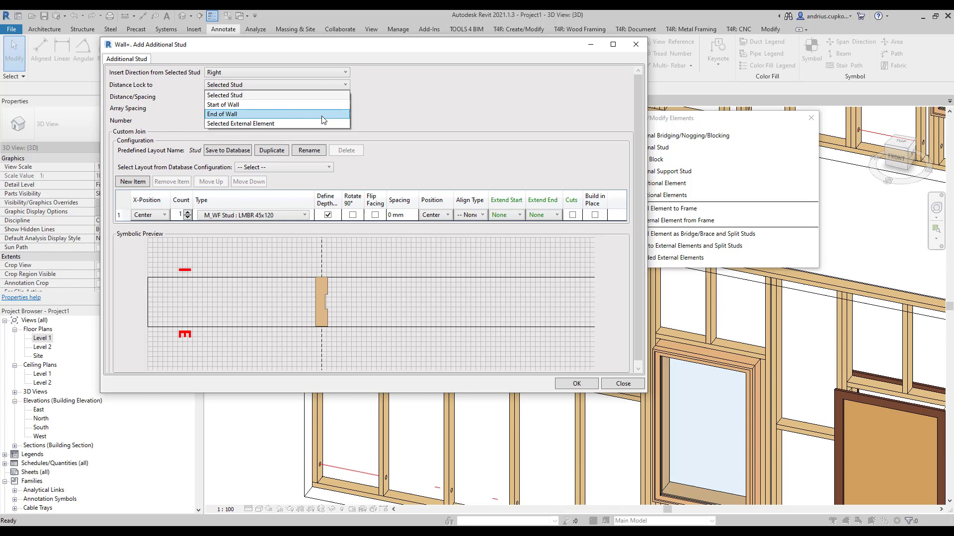
pyautogui.moveTo(321, 124)
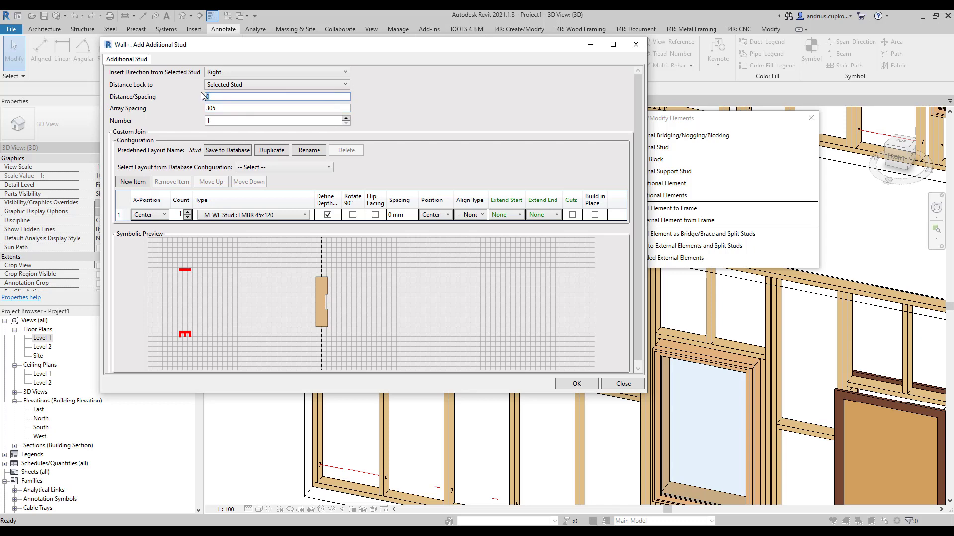
# Step: Create 2 studs at distance 250 with array spacing 200
pyautogui.write('250')
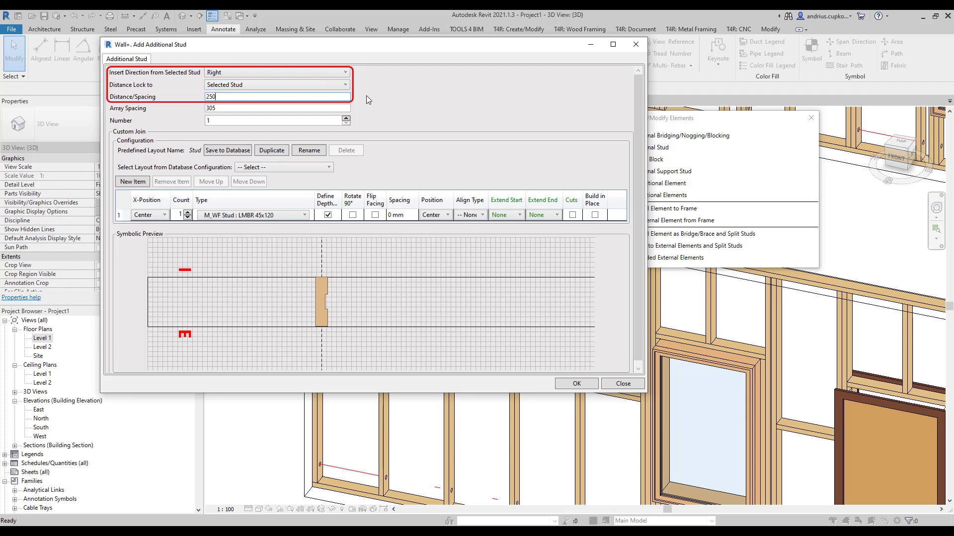
pyautogui.click(277, 108)
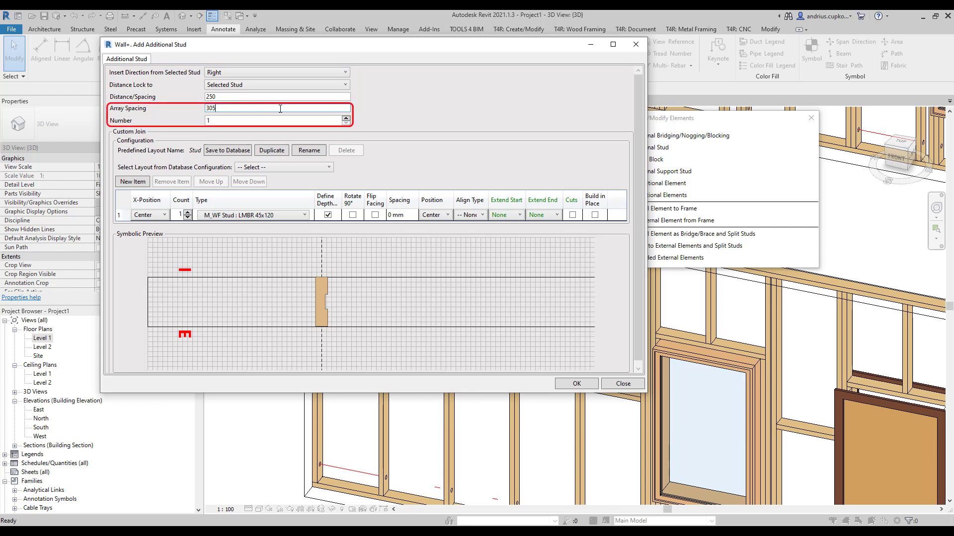
pyautogui.click(345, 117)
pyautogui.write('200')
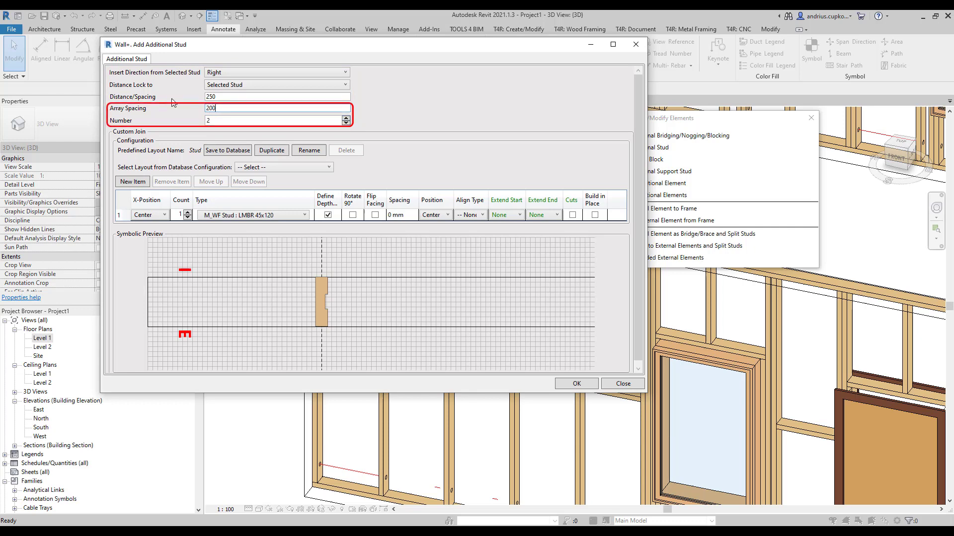
pyautogui.moveTo(575, 383)
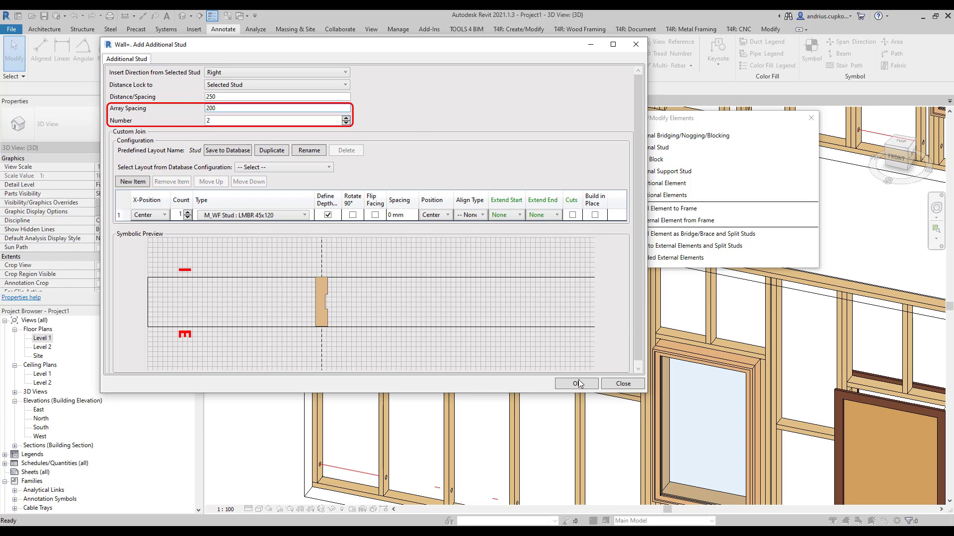
pyautogui.click(575, 383)
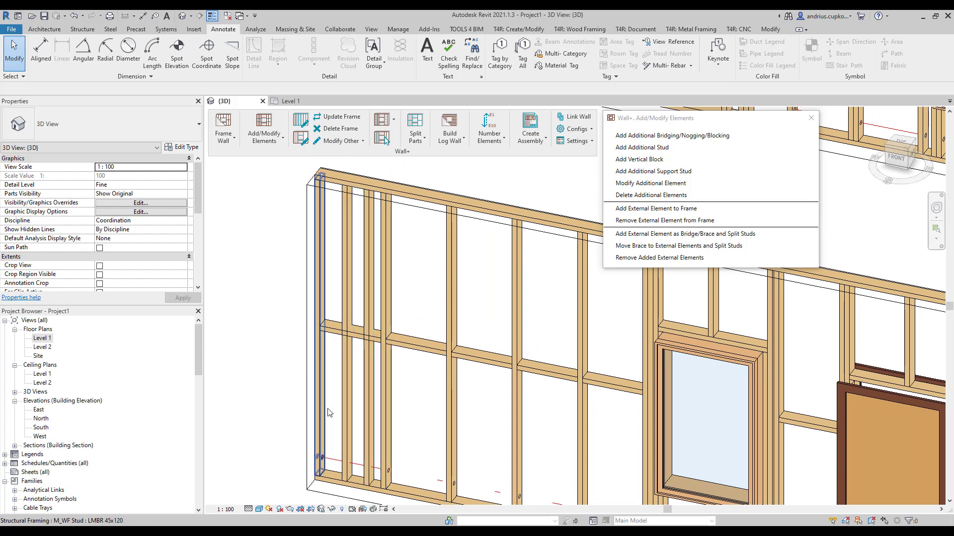
# Step: Enable Use Short Update by Modify Framing in the Wall+ configuration Modify Settings
pyautogui.click(362, 334)
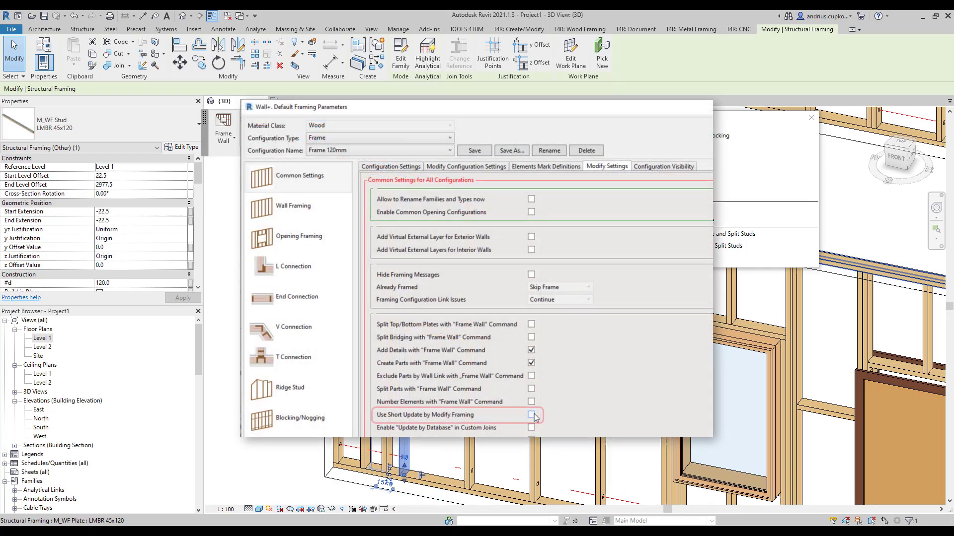
pyautogui.click(530, 419)
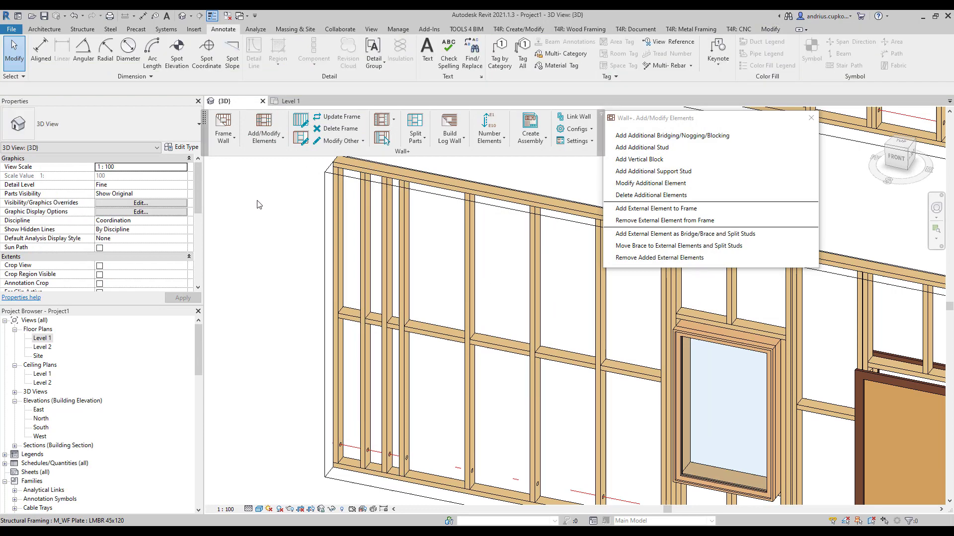
pyautogui.moveTo(355, 281)
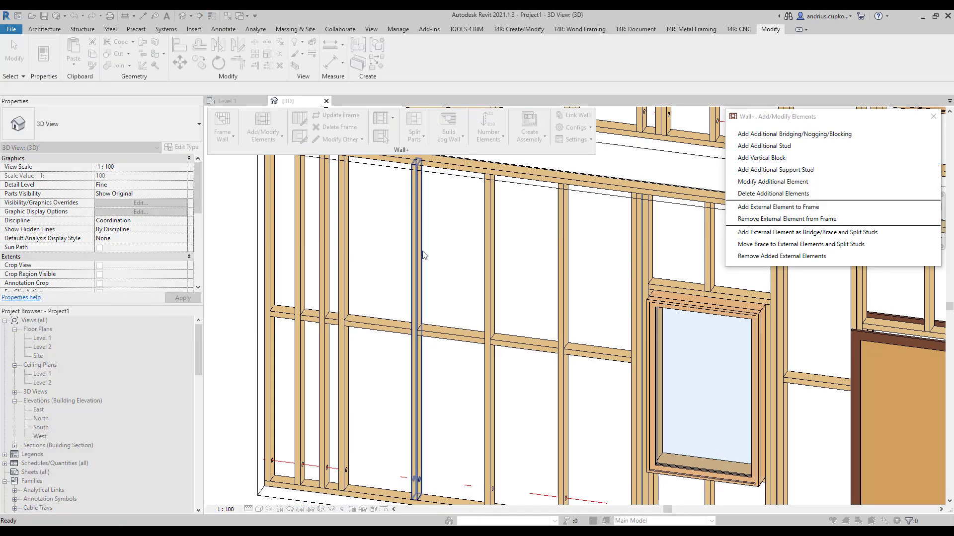
# Step: Add a vertical block at the picked mid-wall stud with all studs marked Preassembled
pyautogui.click(761, 158)
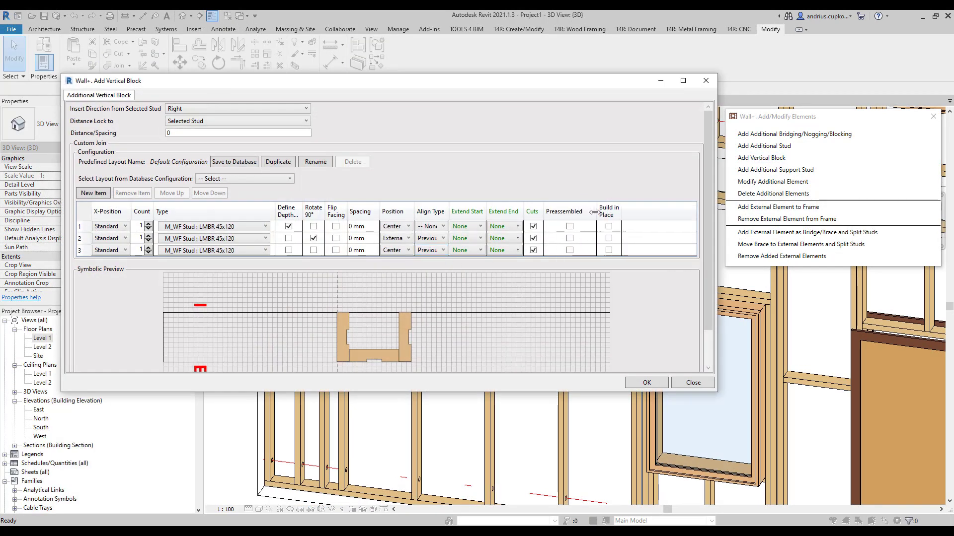
pyautogui.click(569, 250)
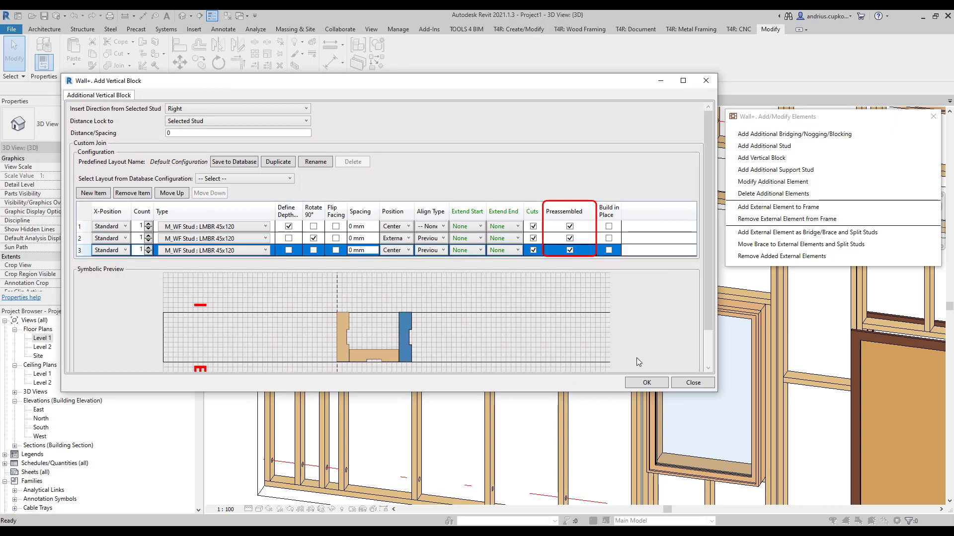
pyautogui.click(646, 383)
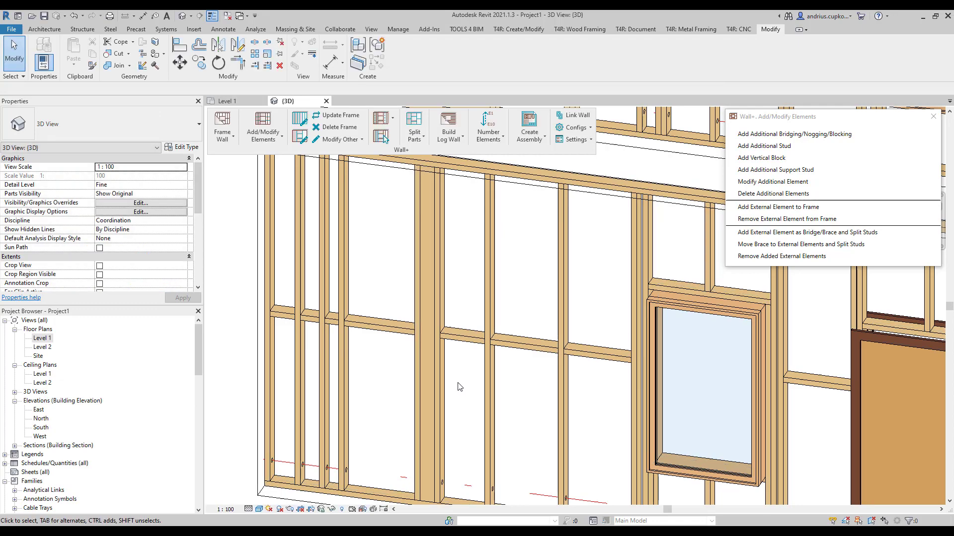
pyautogui.moveTo(775, 170)
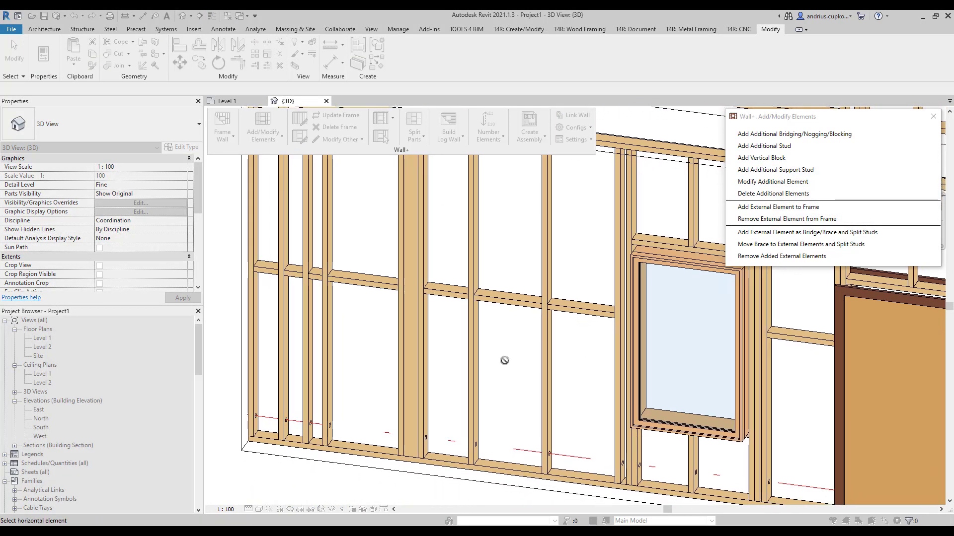
# Step: Insert one Additional Support Stud under the nogging left of the window at 250 mm distance
pyautogui.click(508, 467)
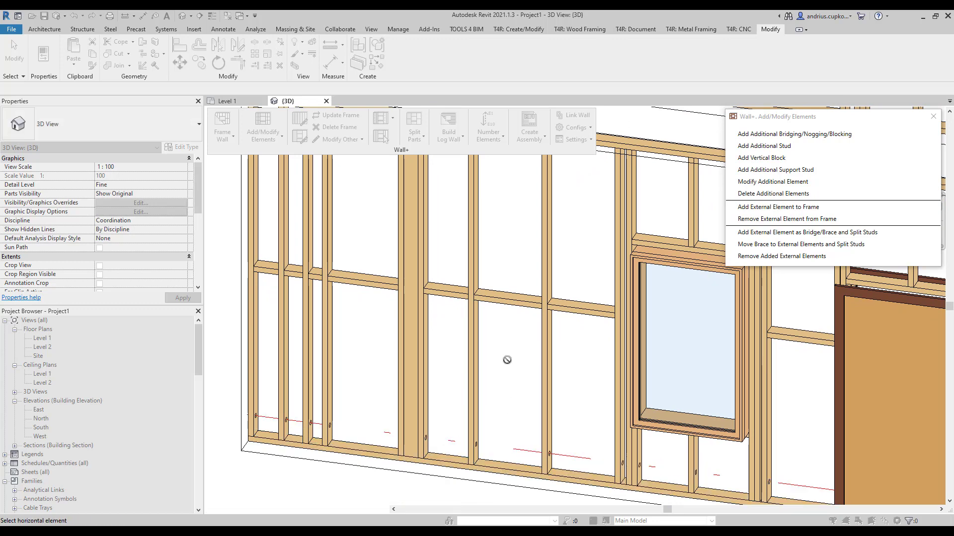
pyautogui.click(511, 301)
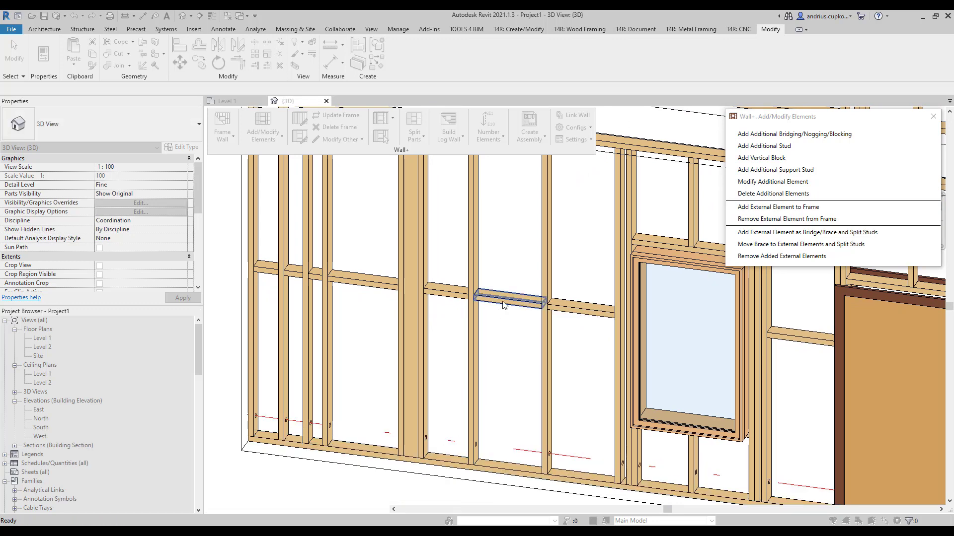
pyautogui.click(775, 170)
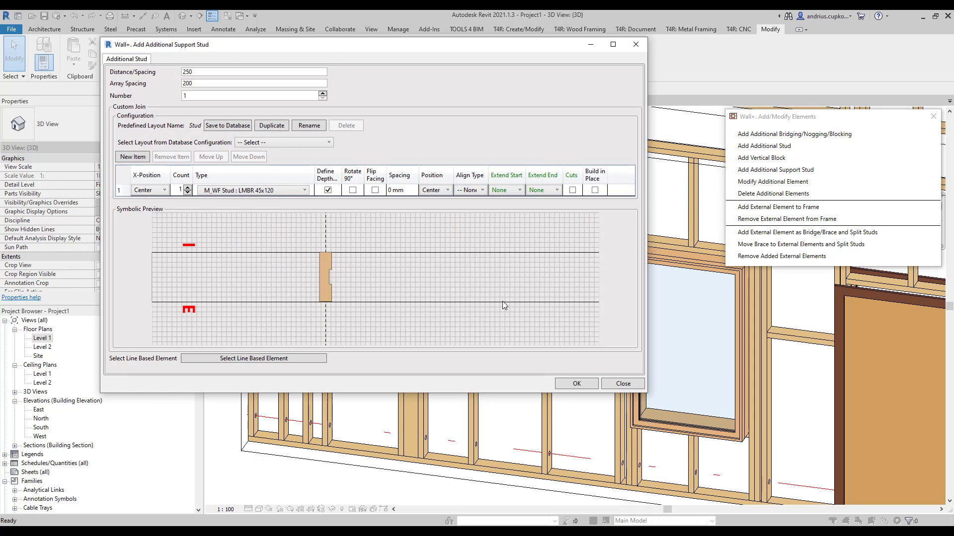
pyautogui.click(253, 72)
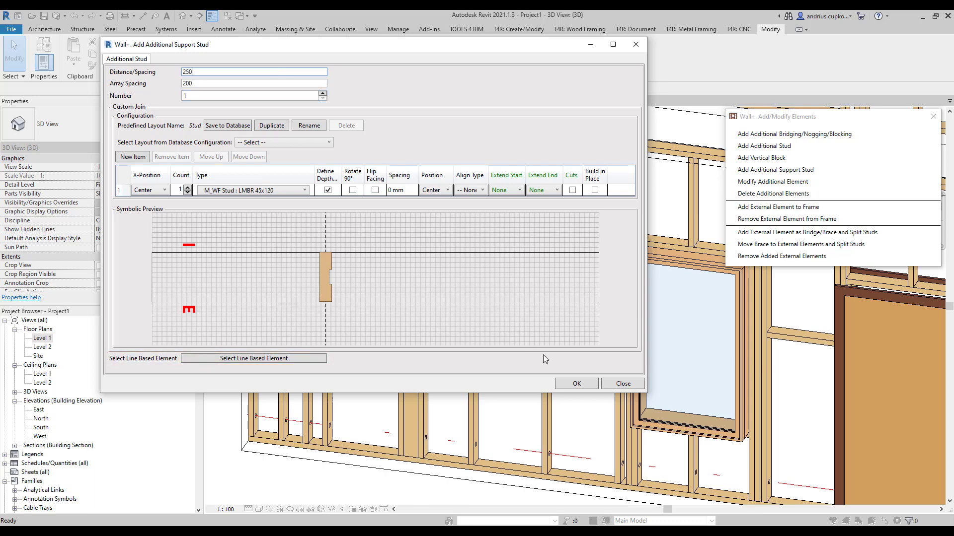
pyautogui.click(575, 383)
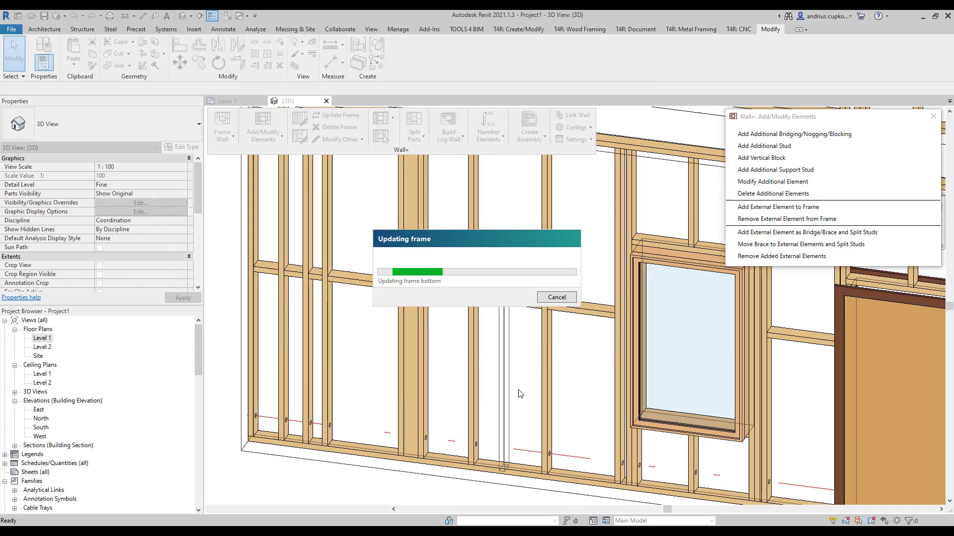